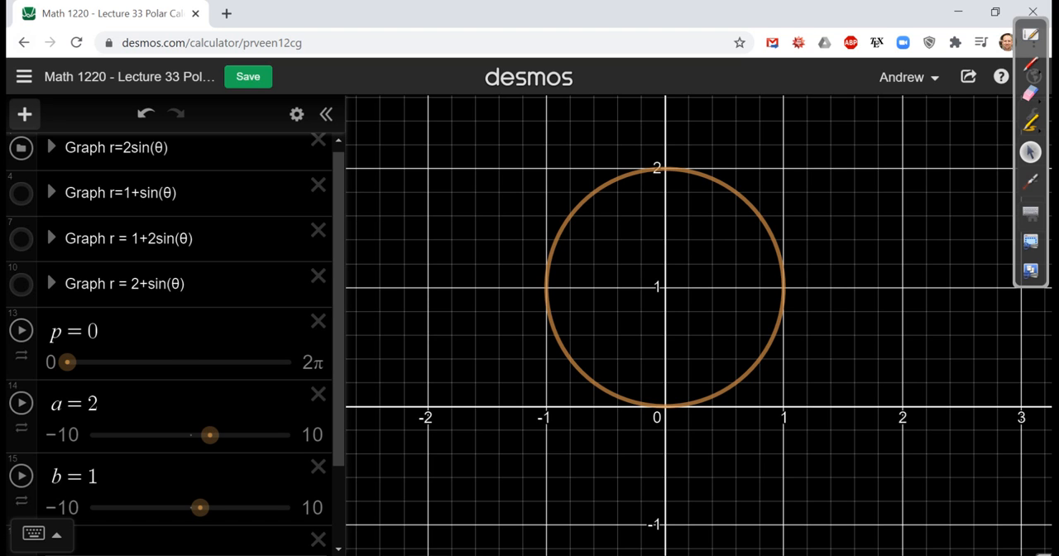
# Drag p from 0 past a half-turn to trace the circle r=2sin(θ)
pyautogui.click(50, 147)
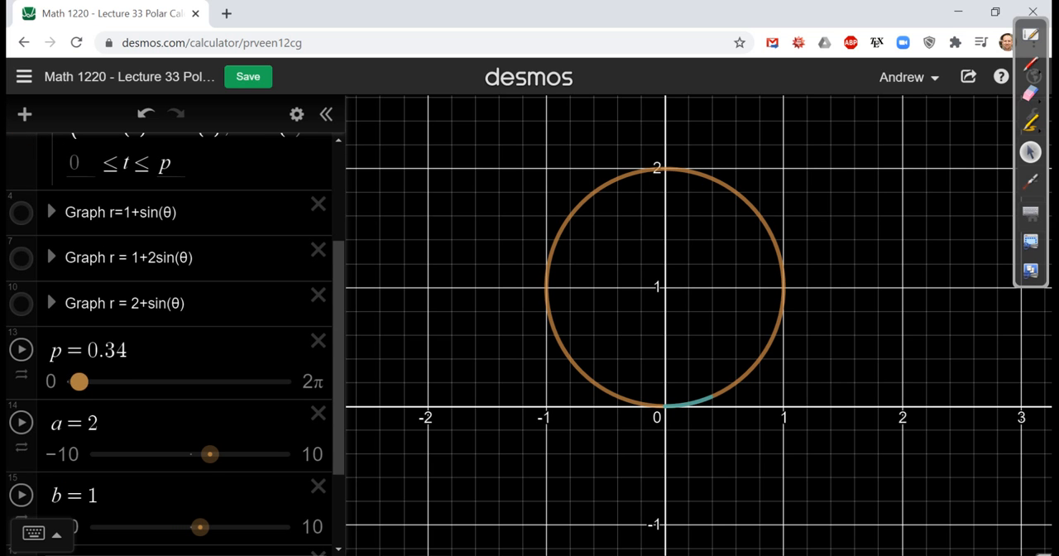
pyautogui.moveTo(79, 382); pyautogui.dragTo(114, 381)
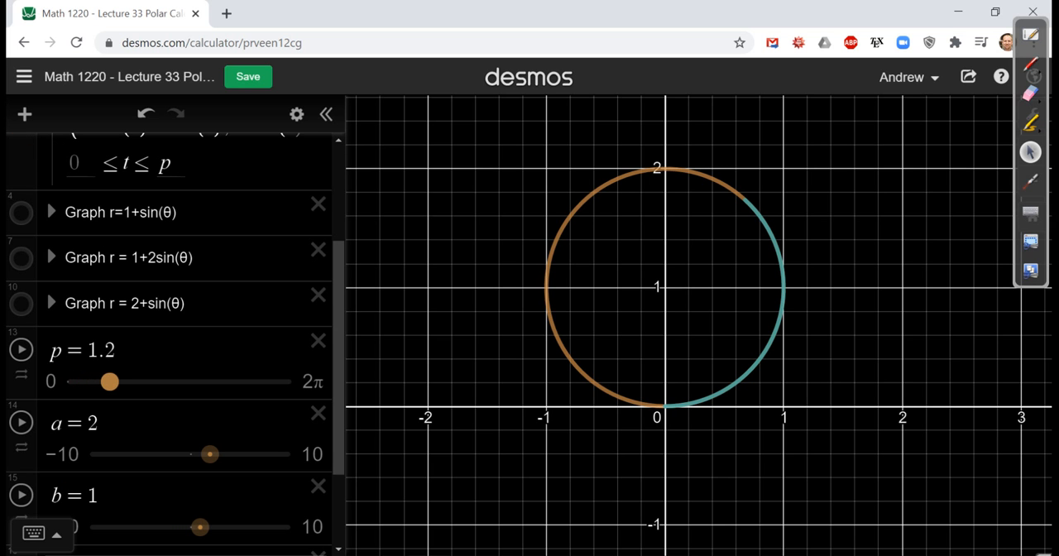
pyautogui.moveTo(112, 381); pyautogui.dragTo(125, 381)
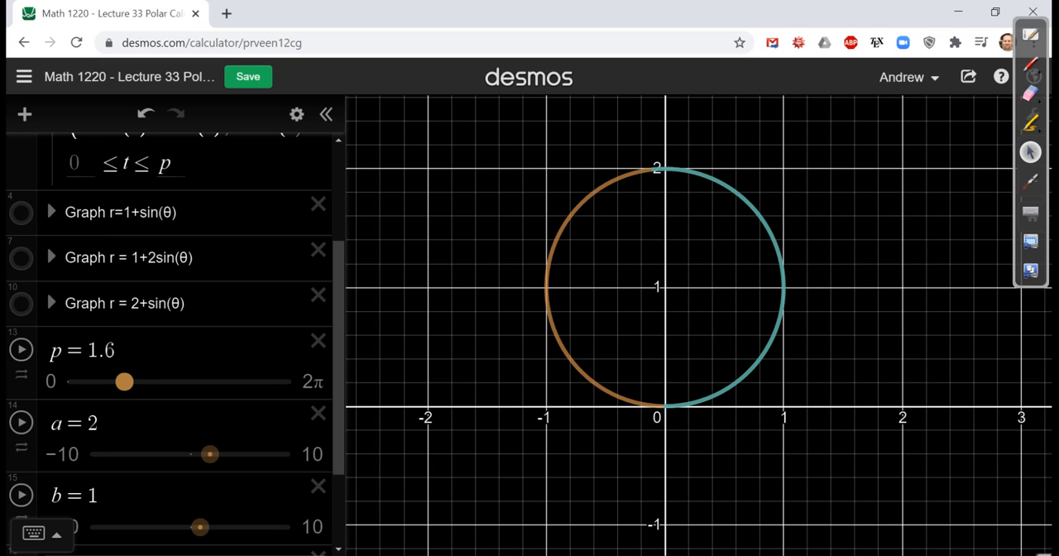
pyautogui.moveTo(125, 382); pyautogui.dragTo(161, 381)
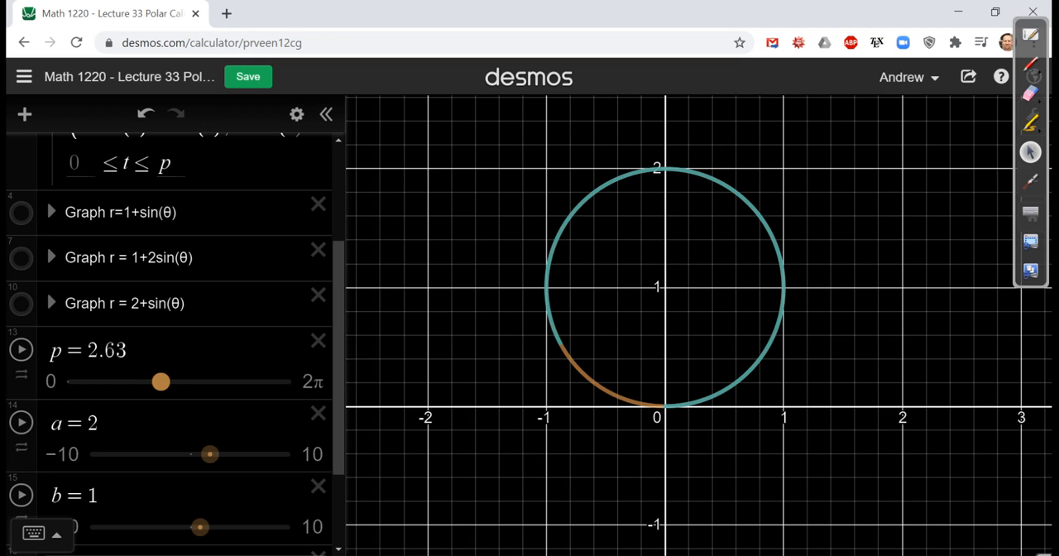
pyautogui.moveTo(160, 381); pyautogui.dragTo(181, 382)
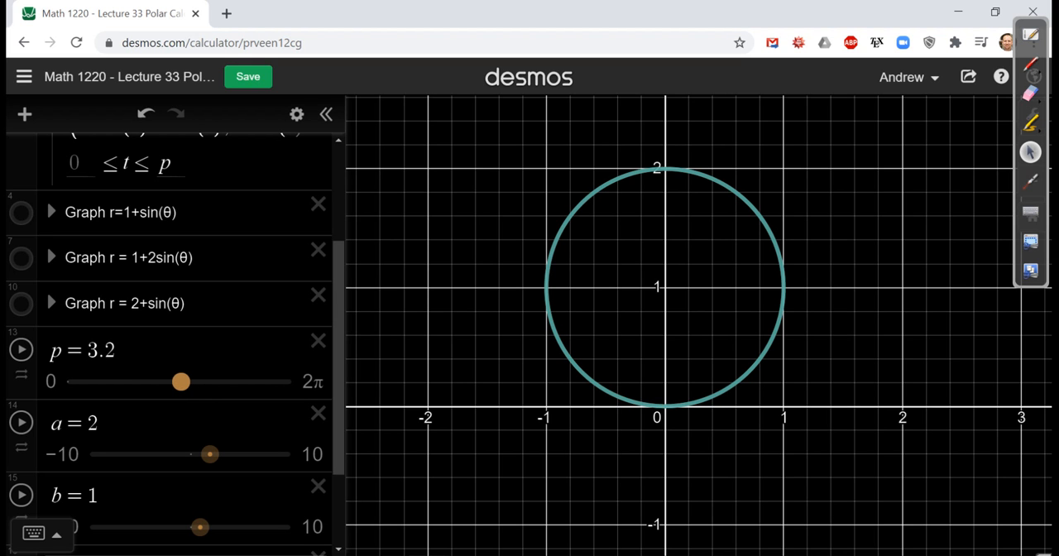
pyautogui.moveTo(181, 381); pyautogui.dragTo(196, 382)
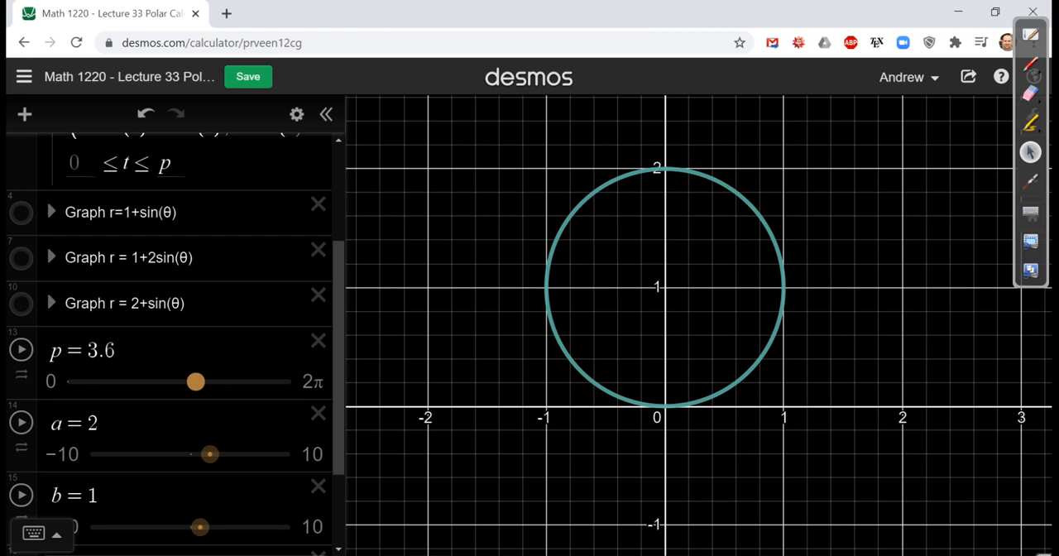
pyautogui.moveTo(195, 381); pyautogui.dragTo(210, 382)
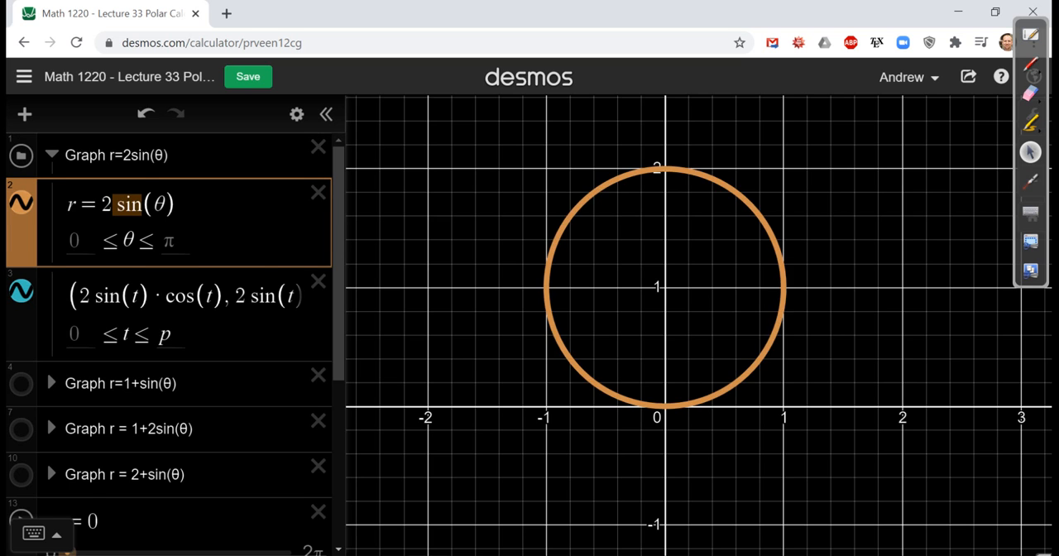
# Try 2cos(θ), then make the first equation r = a sin(θ)
pyautogui.write('cos')
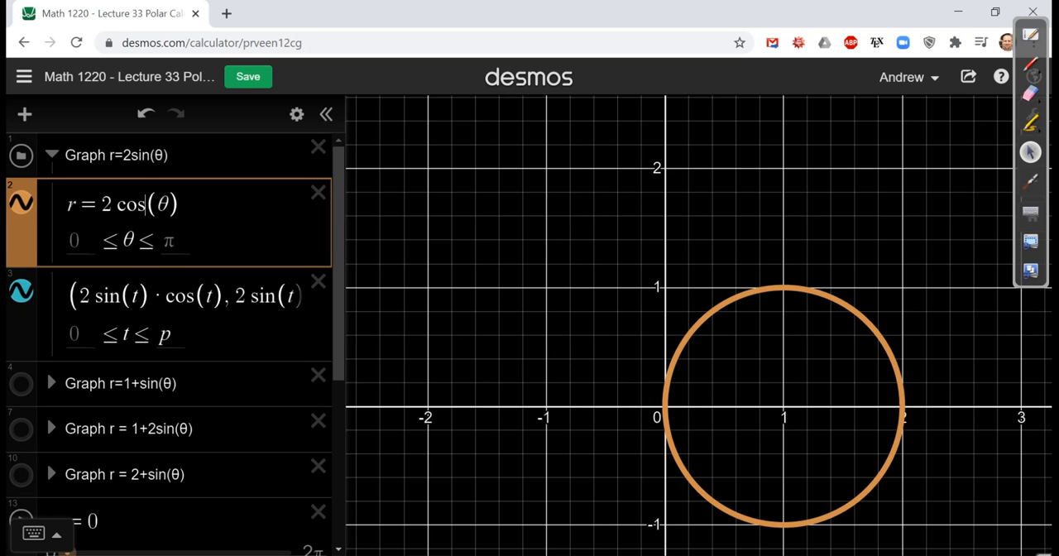
pyautogui.click(76, 203)
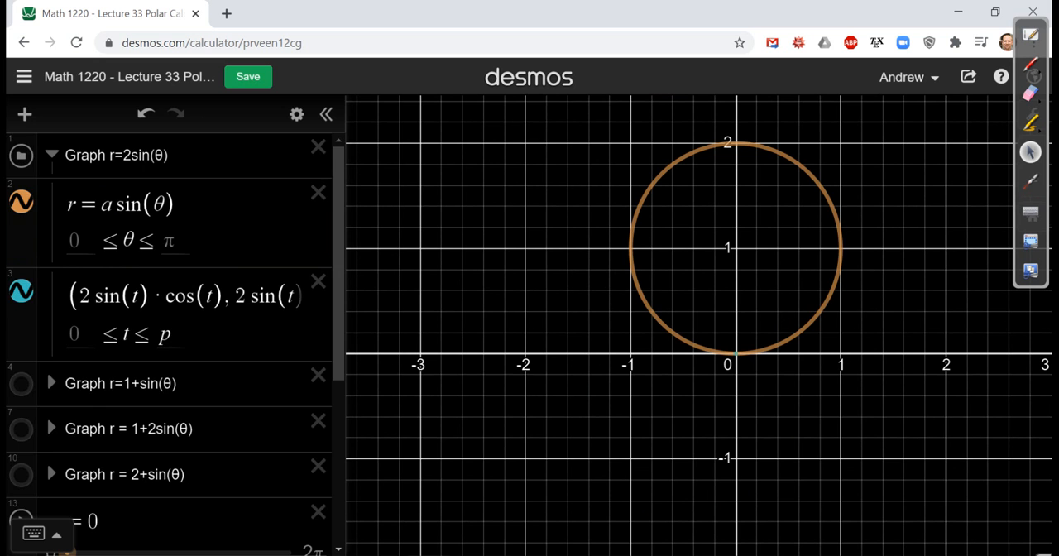
# Sweep slider a up through 4.1 to 5, then settle it back at 3
pyautogui.scroll(-3)
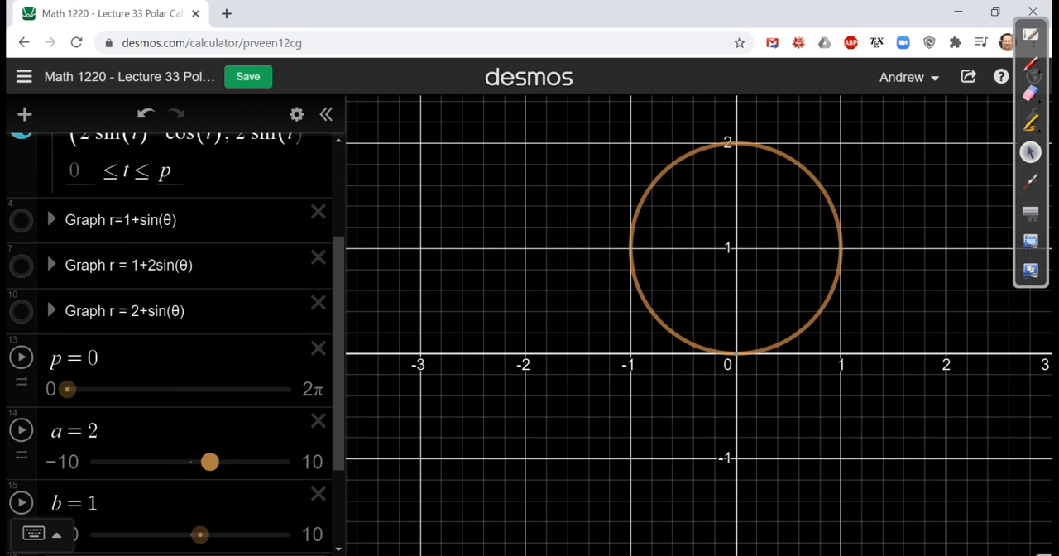
pyautogui.moveTo(210, 462); pyautogui.dragTo(217, 462)
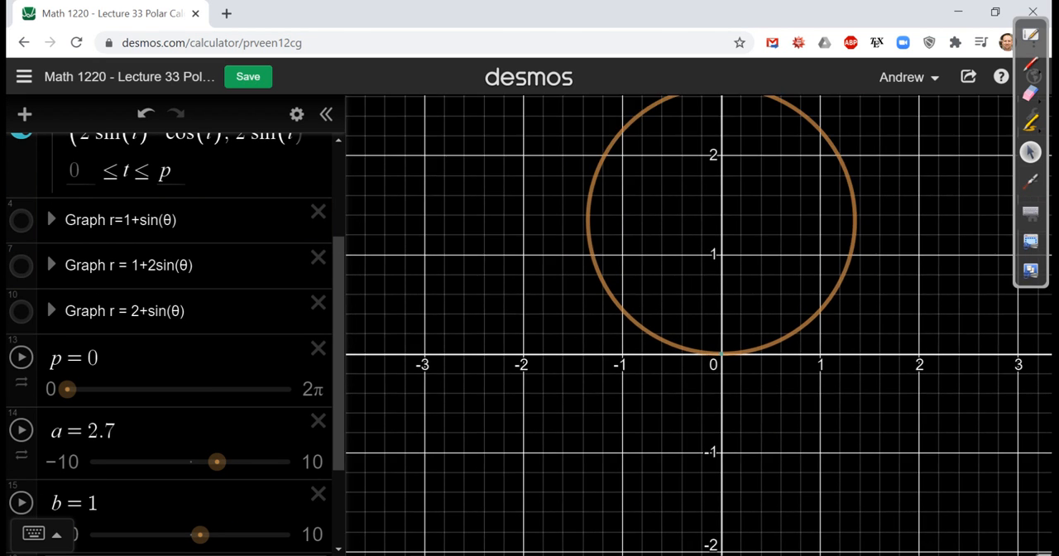
pyautogui.moveTo(218, 462); pyautogui.dragTo(224, 462)
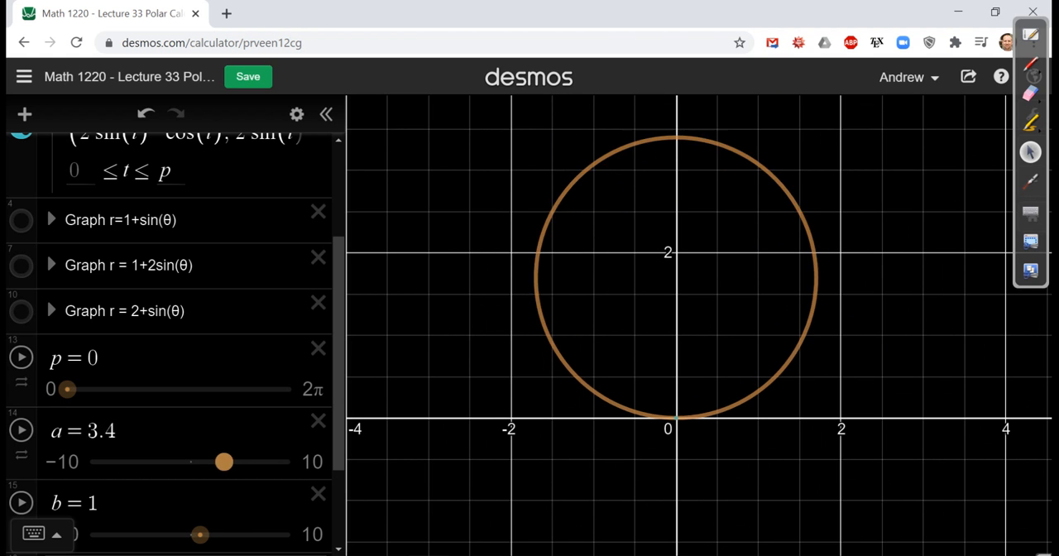
pyautogui.moveTo(224, 462); pyautogui.dragTo(232, 462)
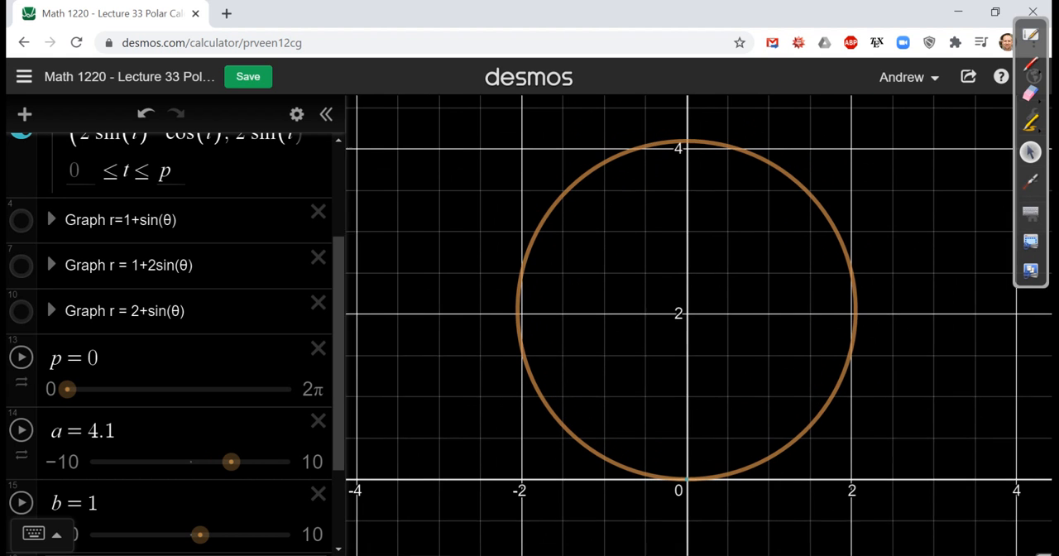
pyautogui.moveTo(230, 461); pyautogui.dragTo(240, 462)
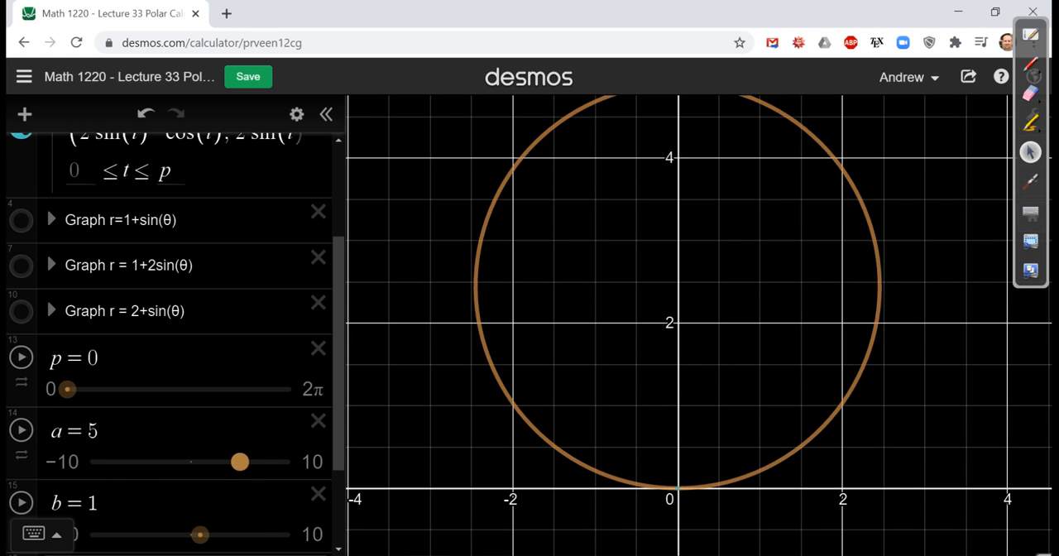
pyautogui.moveTo(240, 462); pyautogui.dragTo(221, 462)
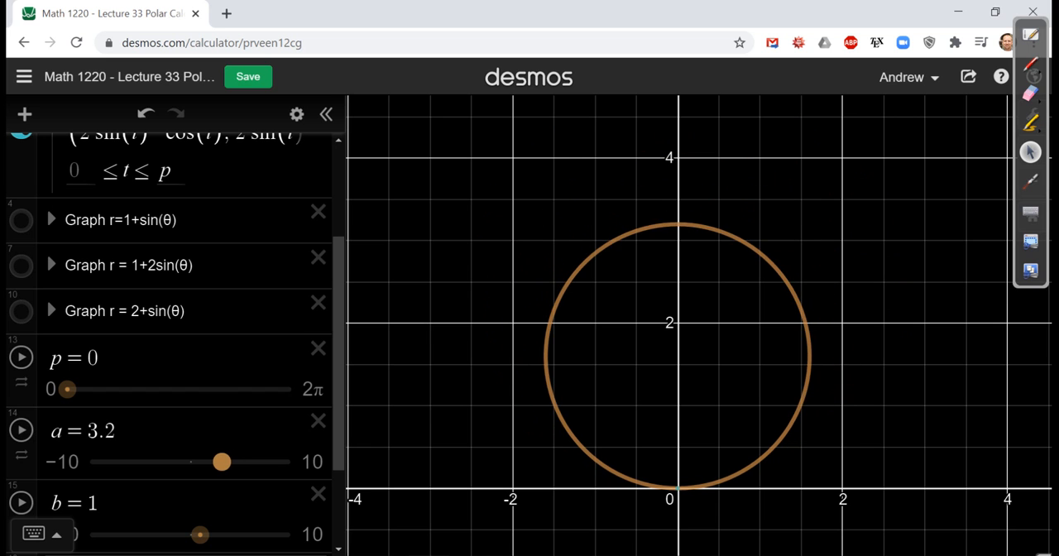
pyautogui.moveTo(221, 462); pyautogui.dragTo(218, 462)
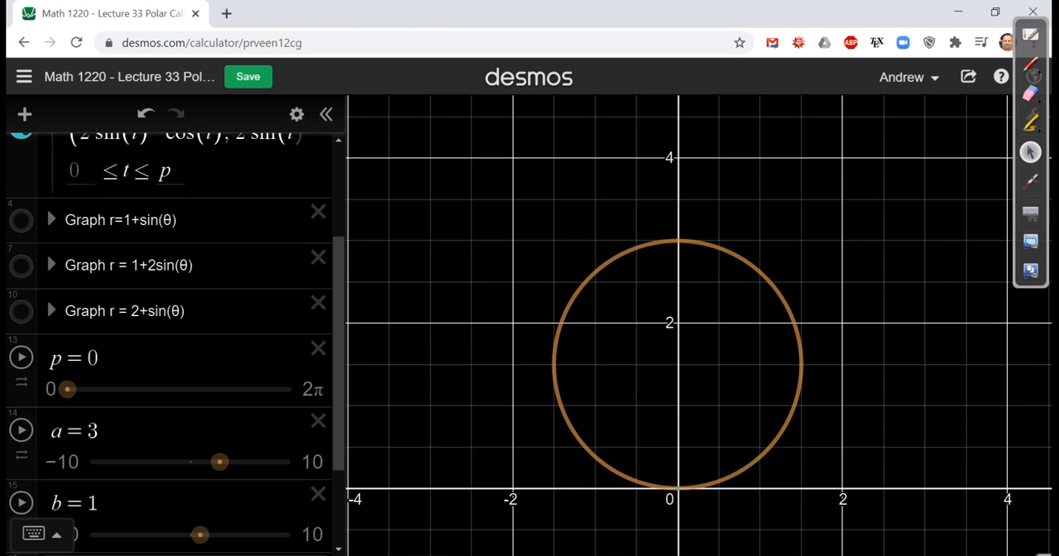
pyautogui.scroll(-3)
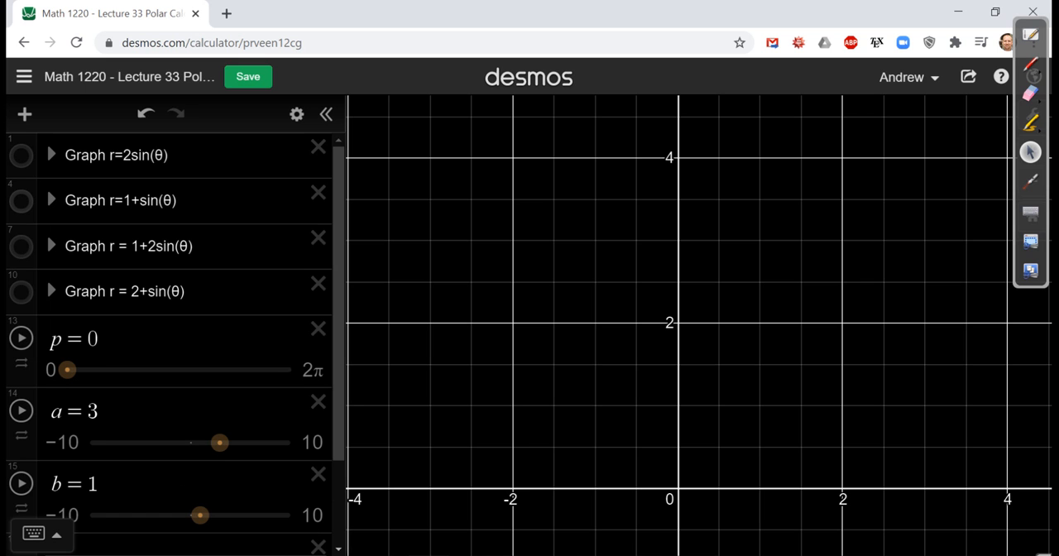
# Turn on visibility of the 'Graph r=1+sin(θ)' folder to draw the cardioid
pyautogui.click(20, 200)
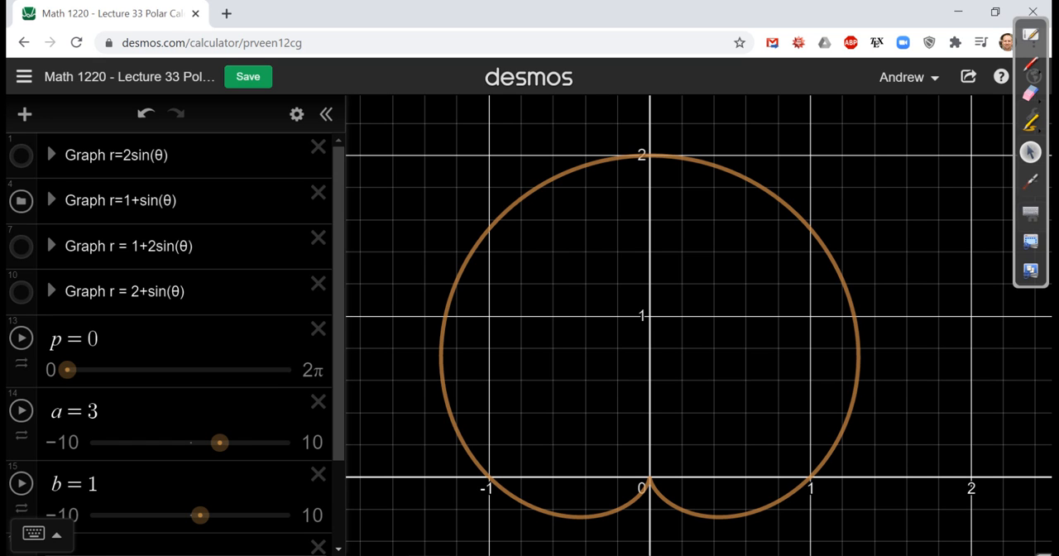
# Expand the r=1+sin(θ) group, briefly negate the cardioid, then restore r=(1+sin θ)
pyautogui.click(50, 200)
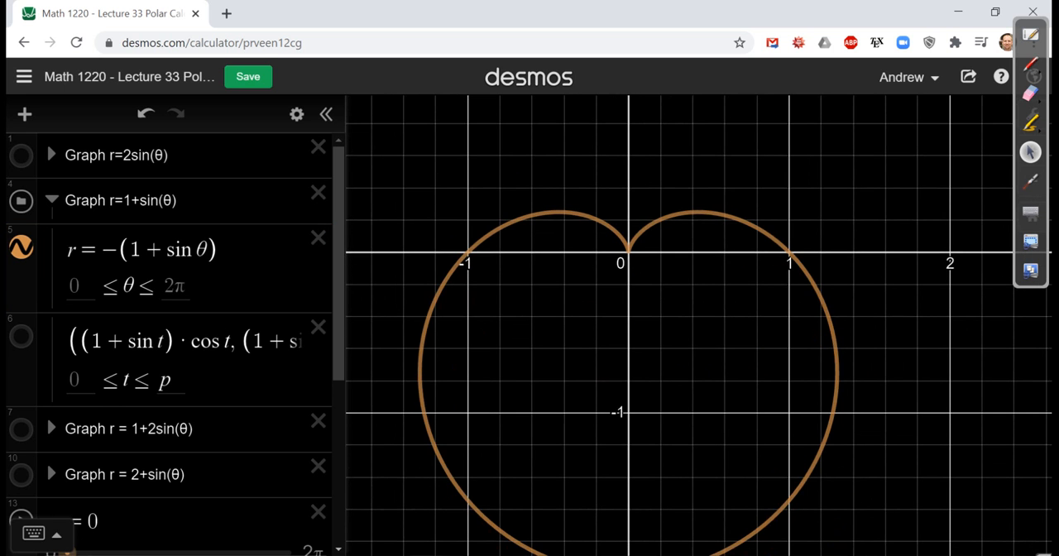
pyautogui.click(21, 200)
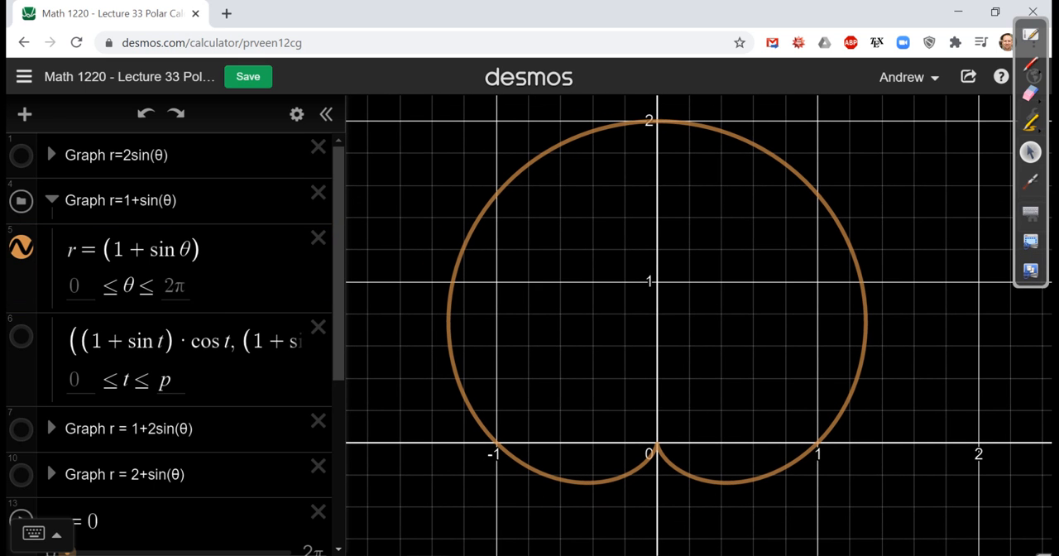
# Enable the parametric trace and sweep p to about 3.1 over the cardioid's top
pyautogui.click(21, 337)
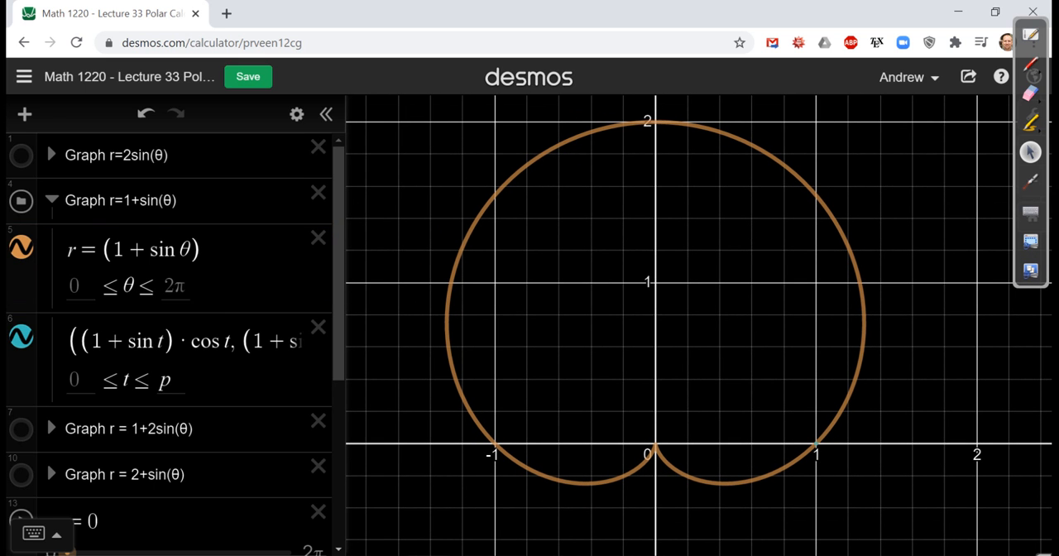
pyautogui.scroll(-3)
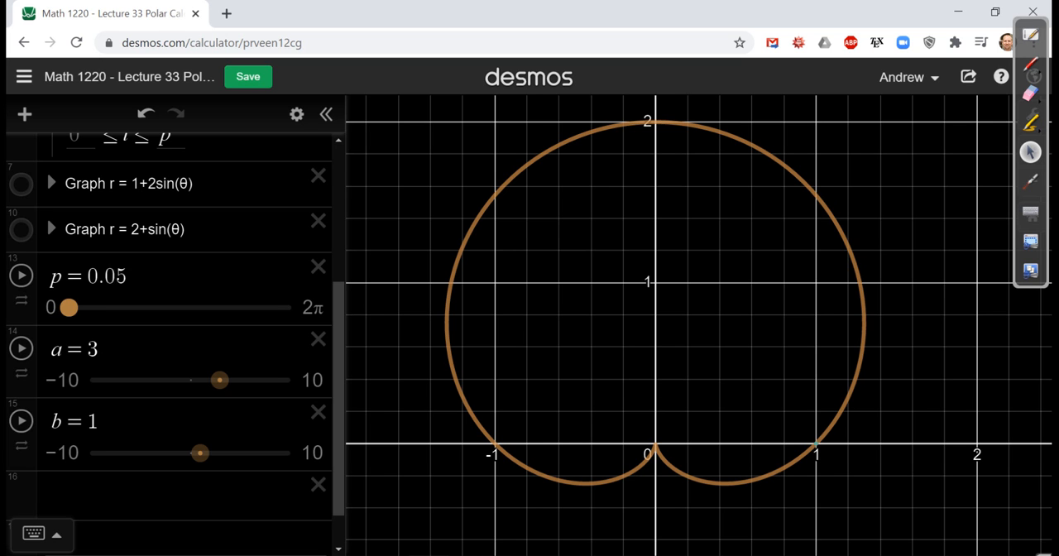
pyautogui.moveTo(69, 307); pyautogui.dragTo(83, 307)
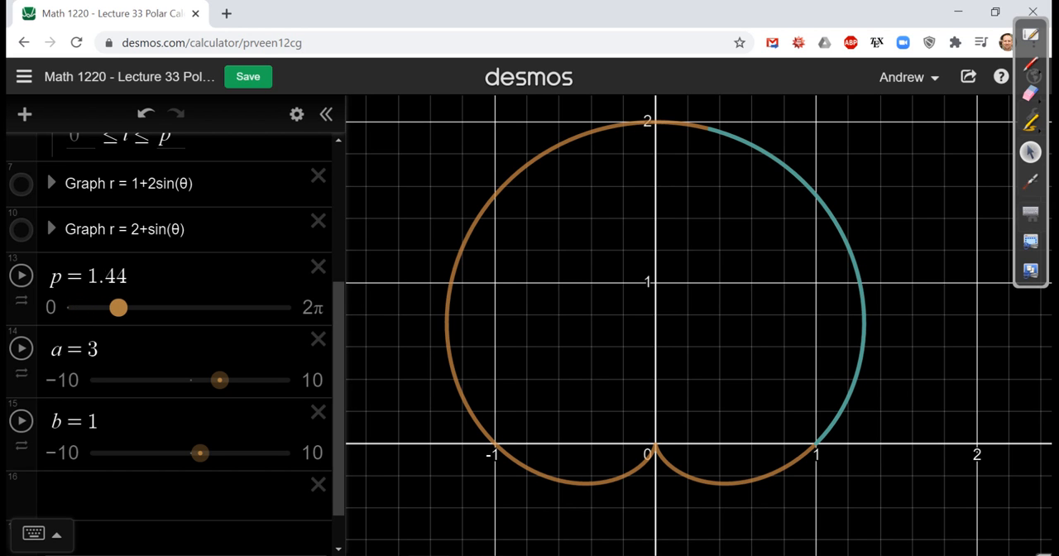
pyautogui.moveTo(118, 308); pyautogui.dragTo(125, 308)
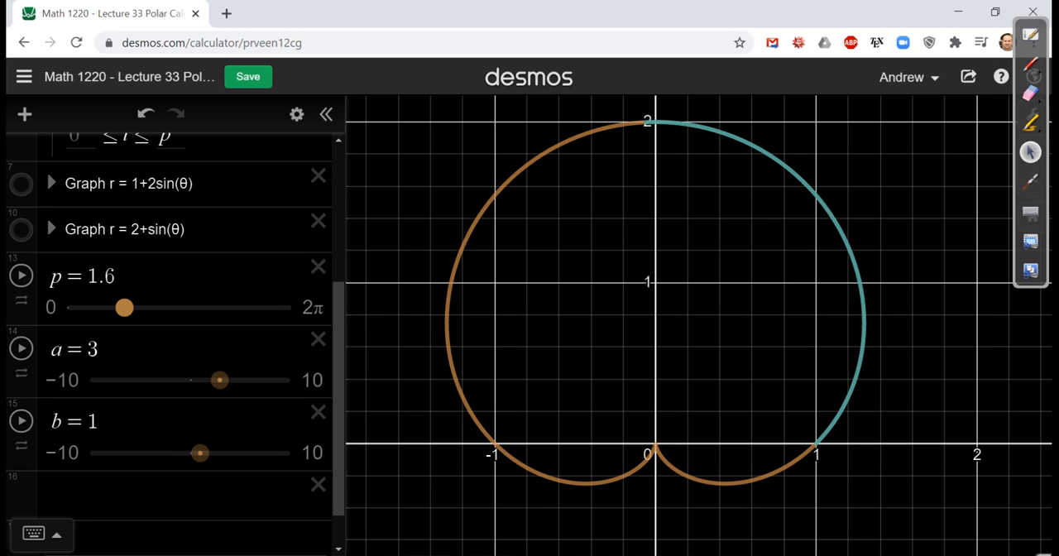
pyautogui.moveTo(124, 307); pyautogui.dragTo(157, 307)
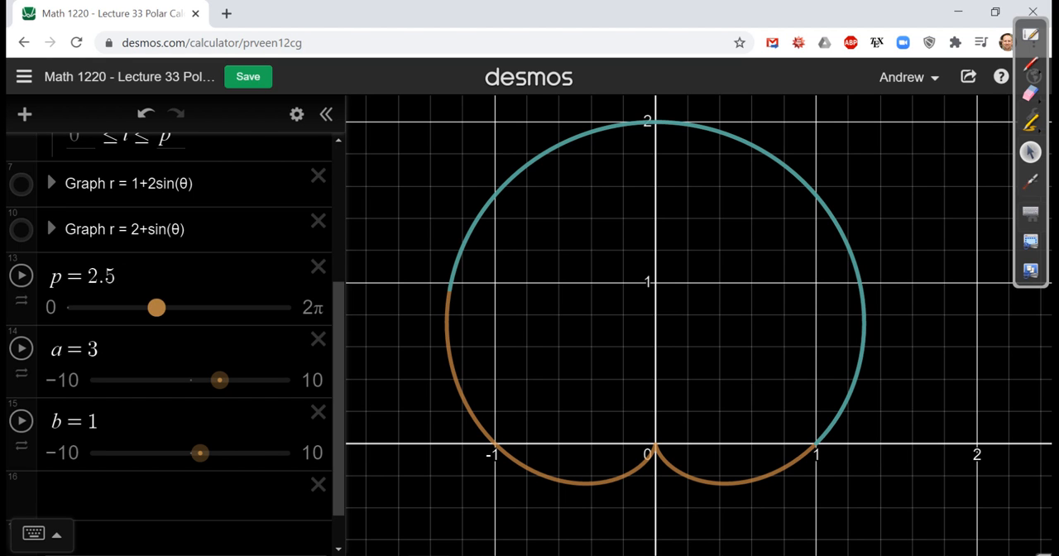
pyautogui.moveTo(157, 307); pyautogui.dragTo(177, 307)
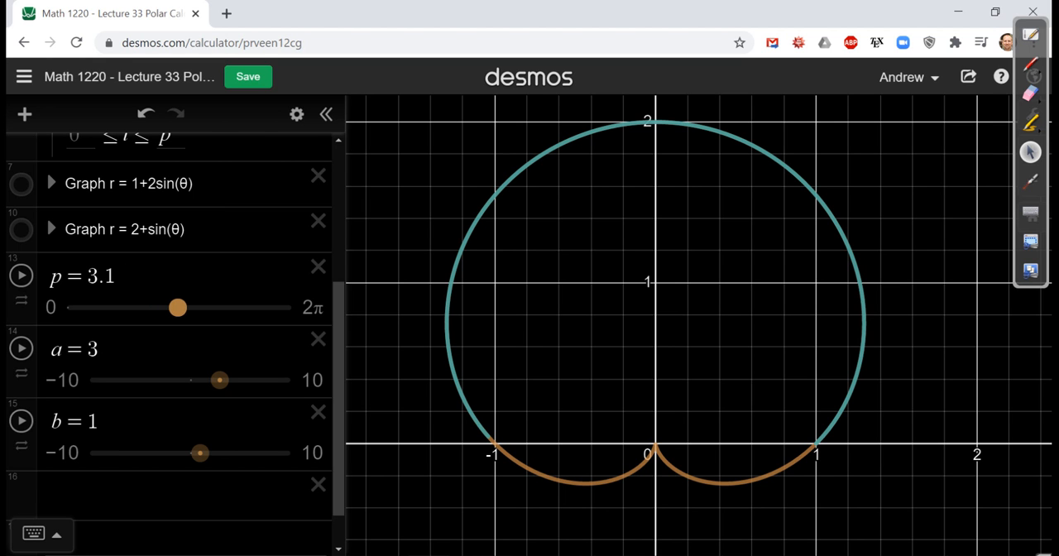
pyautogui.moveTo(176, 308); pyautogui.dragTo(179, 308)
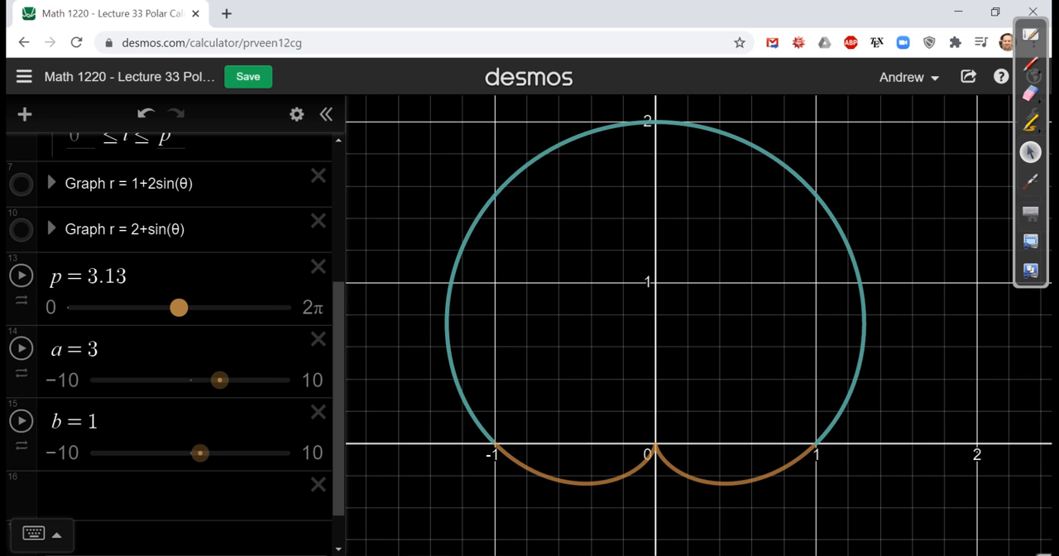
# Continue sweeping p around the lower lobe until p reaches 2π
pyautogui.moveTo(179, 308); pyautogui.dragTo(190, 308)
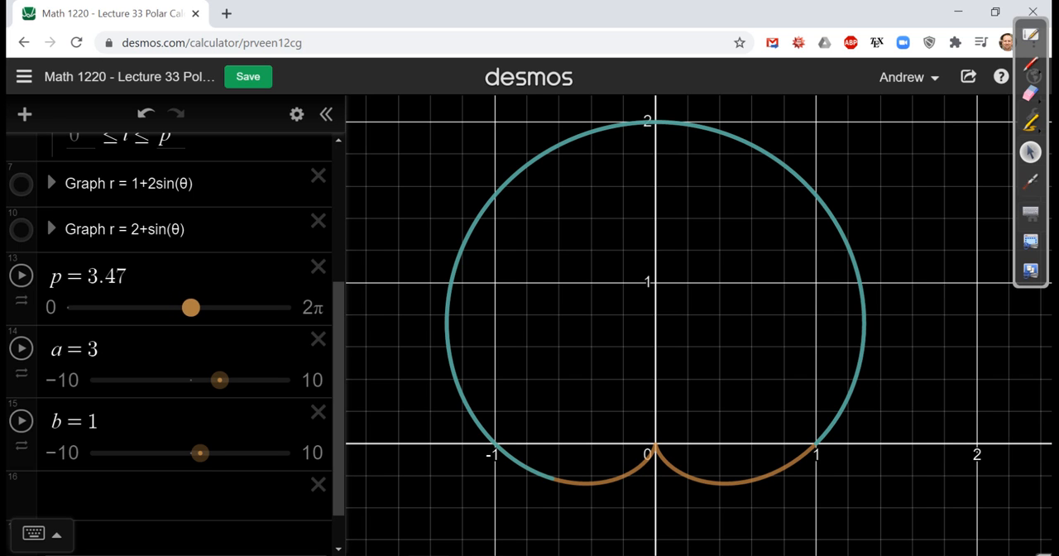
pyautogui.moveTo(190, 307); pyautogui.dragTo(212, 307)
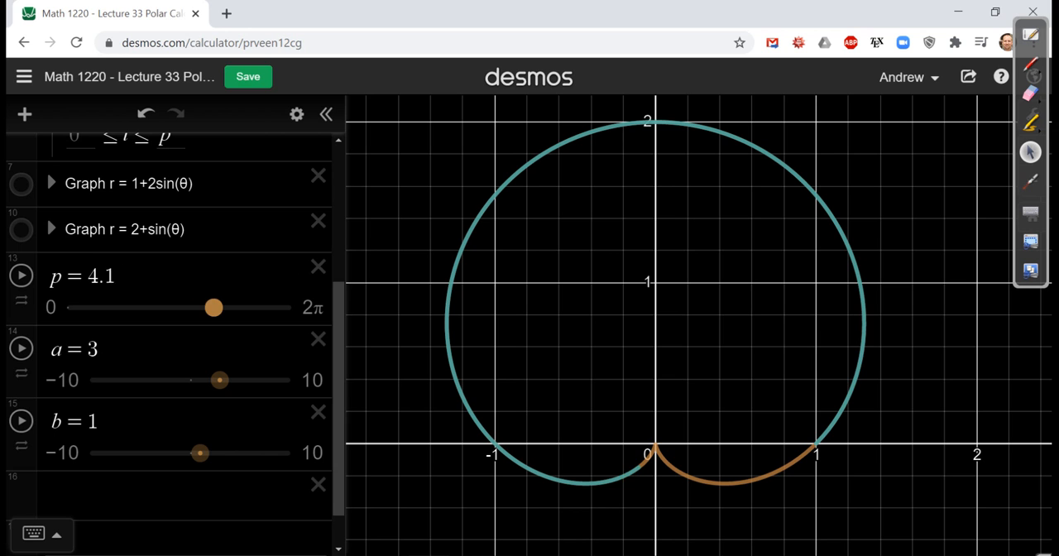
pyautogui.moveTo(213, 308); pyautogui.dragTo(231, 308)
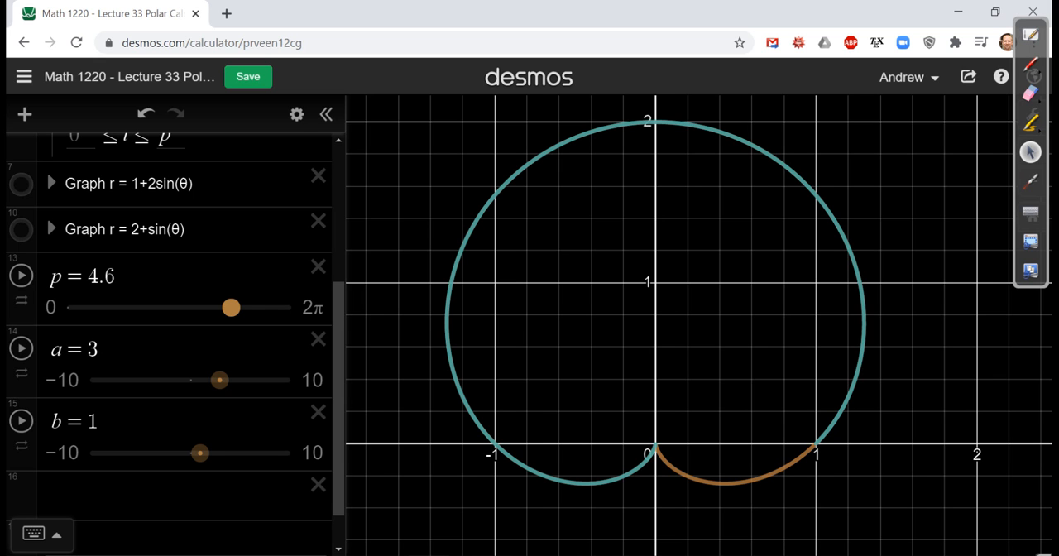
pyautogui.moveTo(230, 307); pyautogui.dragTo(256, 307)
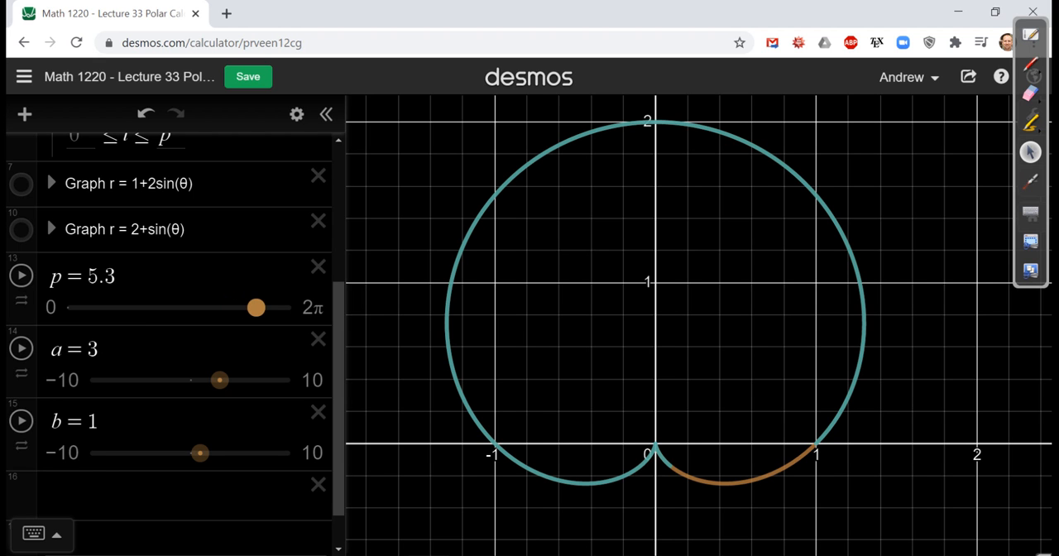
pyautogui.moveTo(256, 307); pyautogui.dragTo(266, 307)
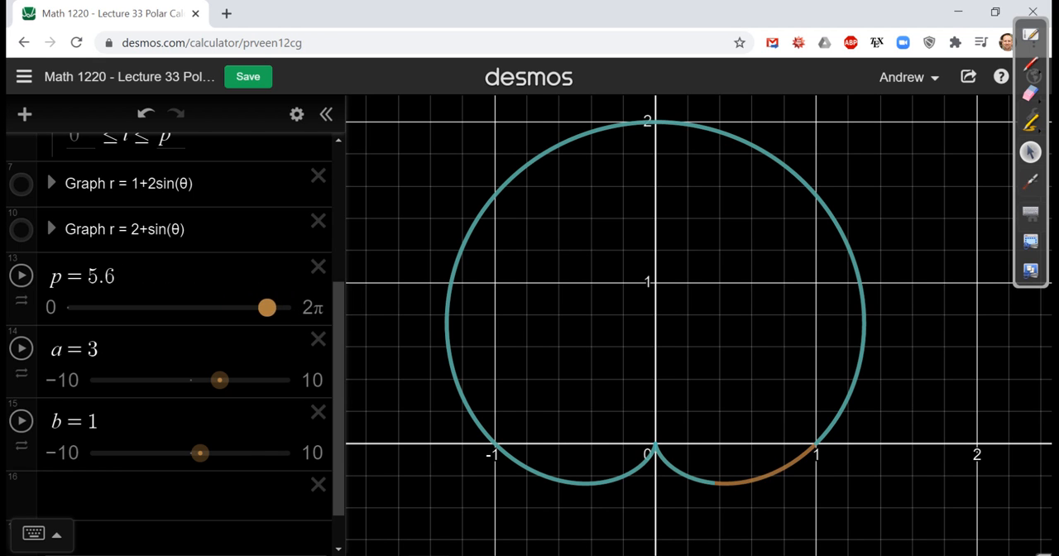
pyautogui.moveTo(268, 307); pyautogui.dragTo(222, 307)
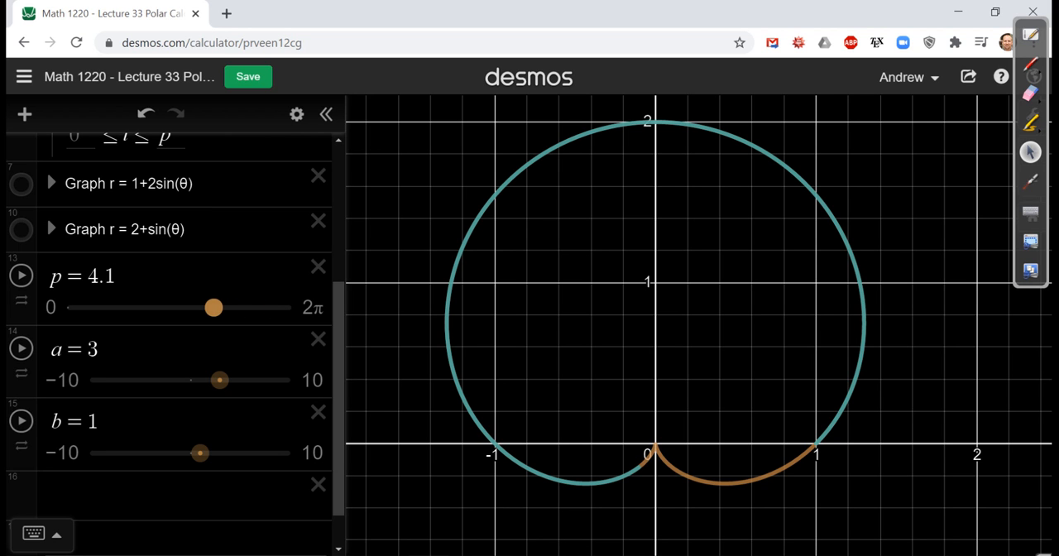
pyautogui.moveTo(214, 307); pyautogui.dragTo(257, 307)
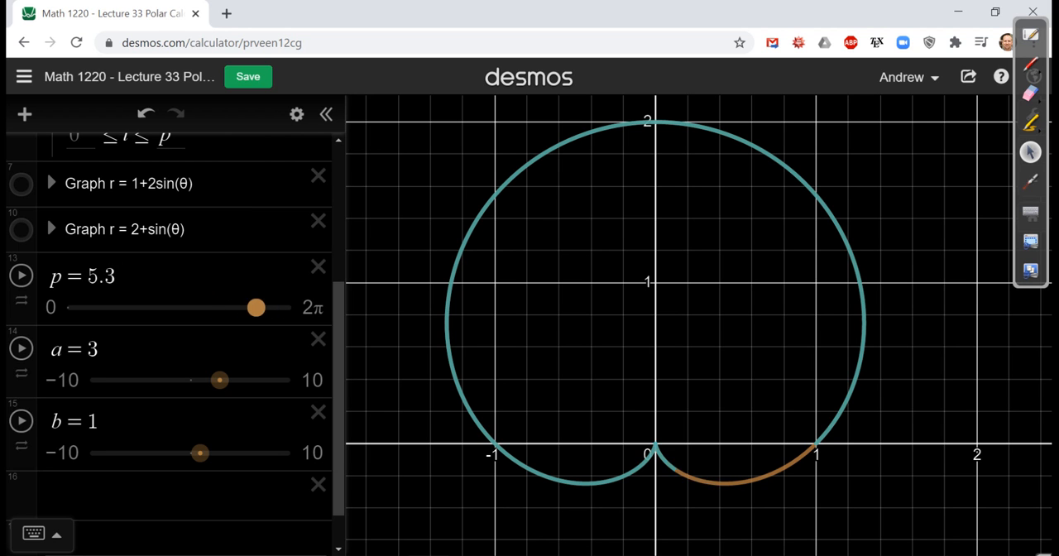
pyautogui.moveTo(256, 307); pyautogui.dragTo(291, 307)
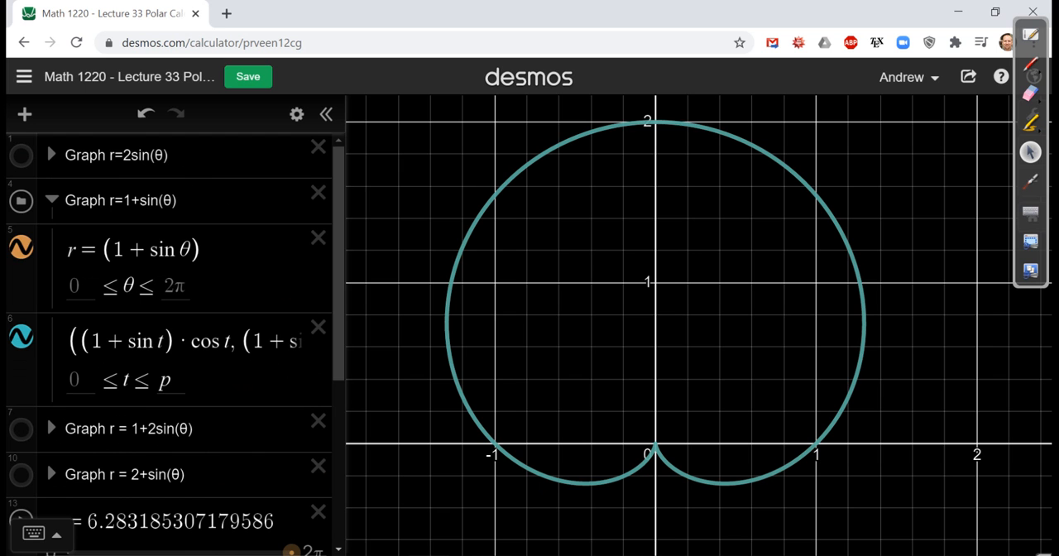
# Scale the cardioid to r = a(1 + sin θ), sweeping a from 4.2 near zero and back up
pyautogui.write('d')
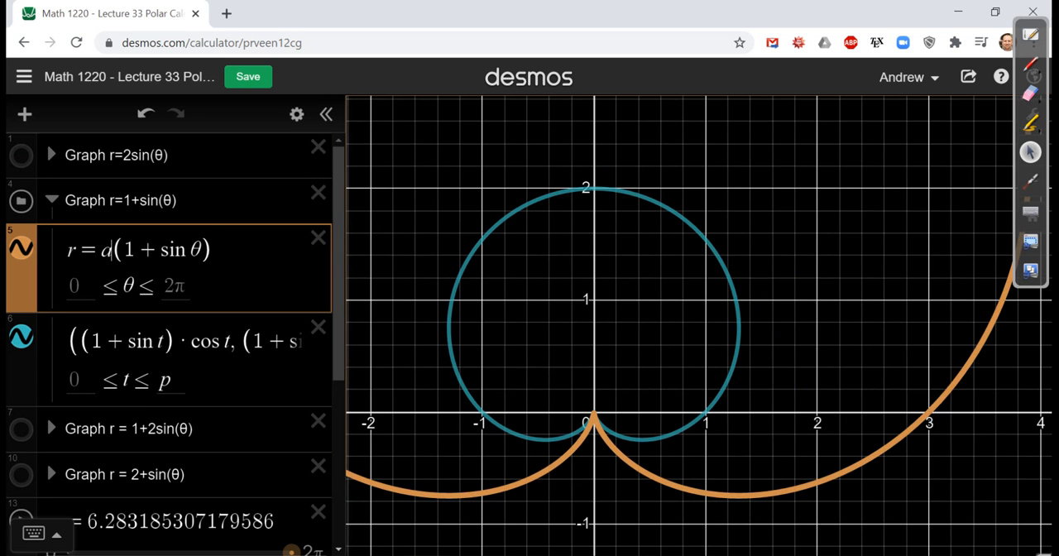
pyautogui.scroll(-3)
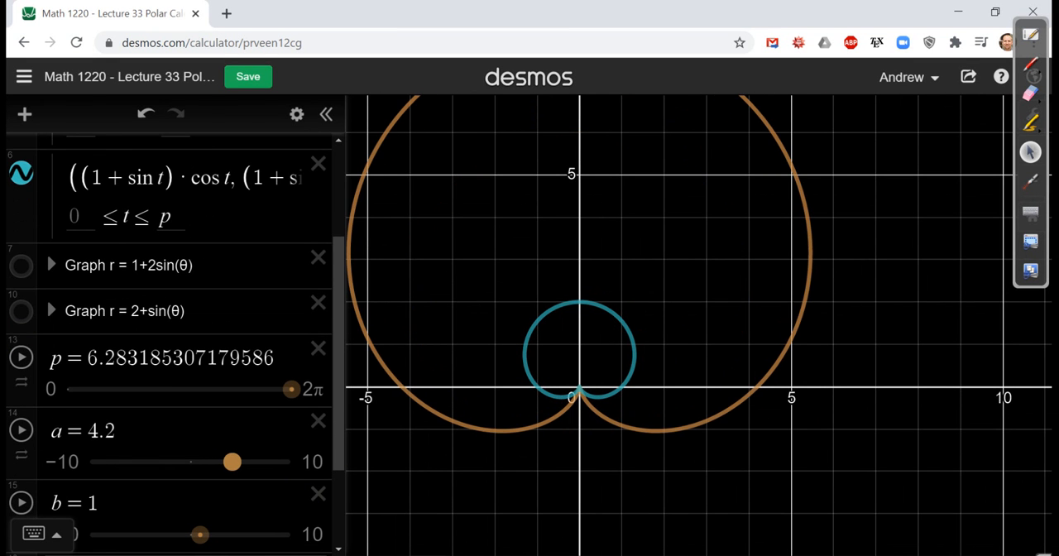
pyautogui.moveTo(232, 462); pyautogui.dragTo(208, 461)
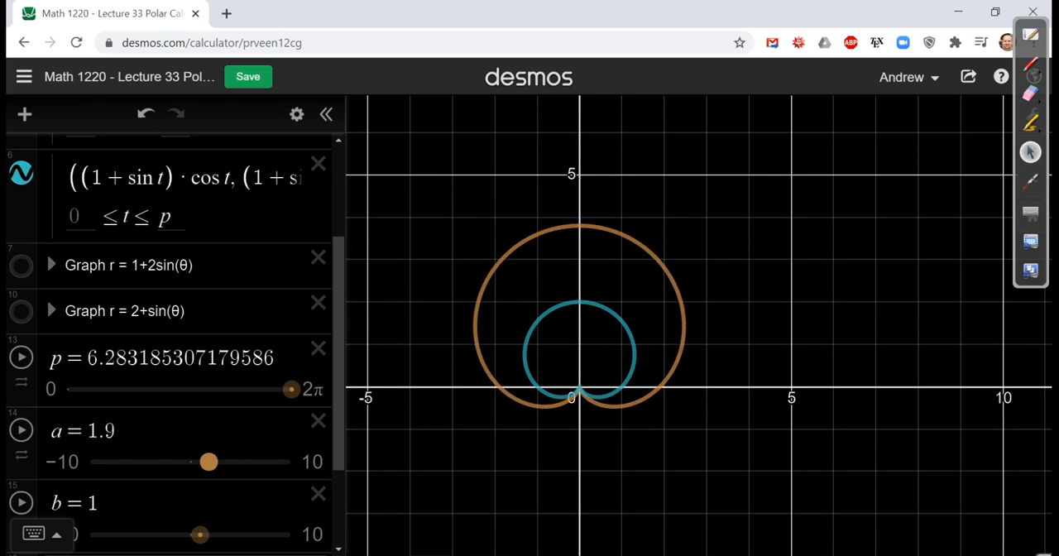
pyautogui.moveTo(209, 462); pyautogui.dragTo(188, 461)
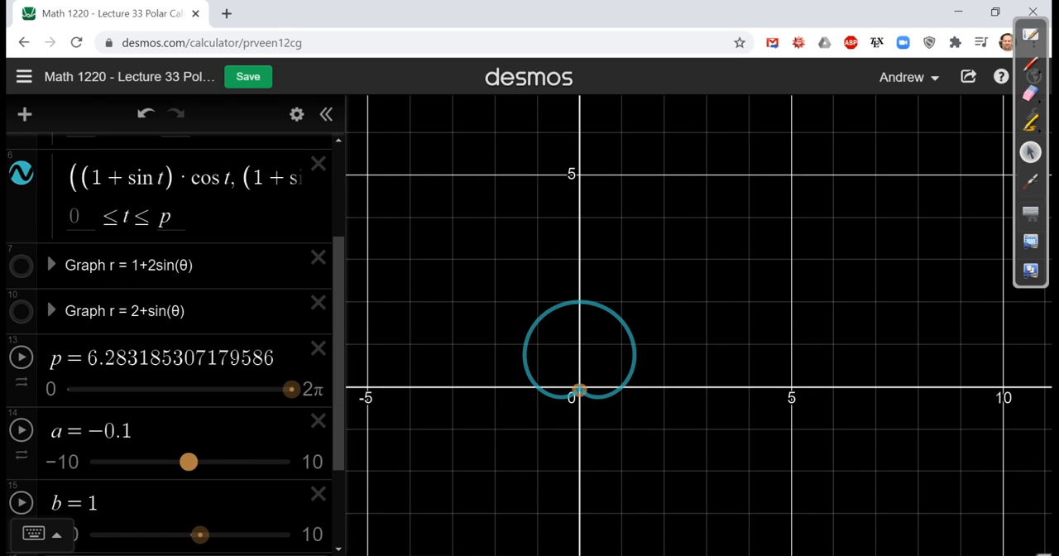
pyautogui.moveTo(188, 462); pyautogui.dragTo(222, 462)
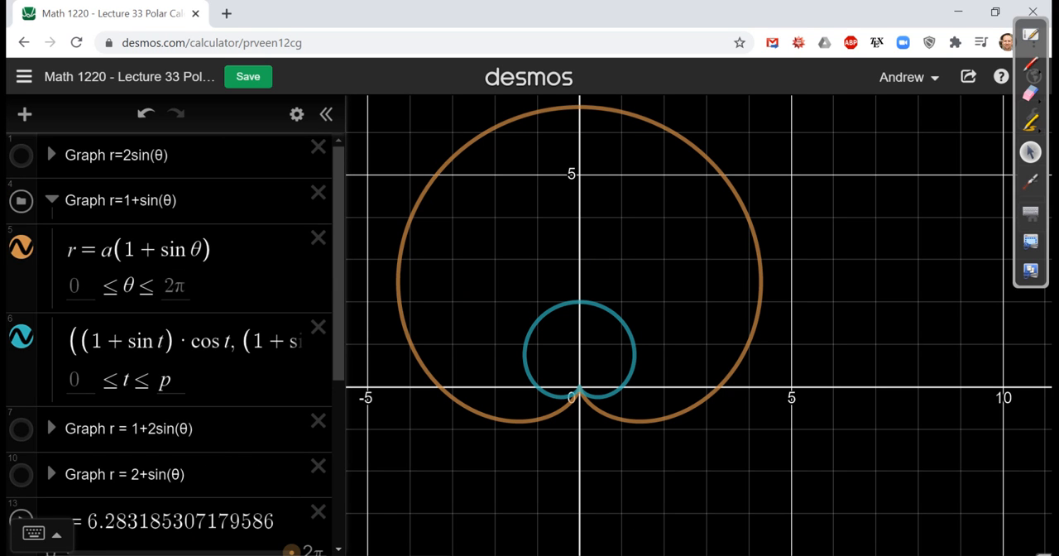
# Change the cardioid to r = a(1 + cos θ) and set a to about 3.3
pyautogui.click(172, 249)
pyautogui.write('co')
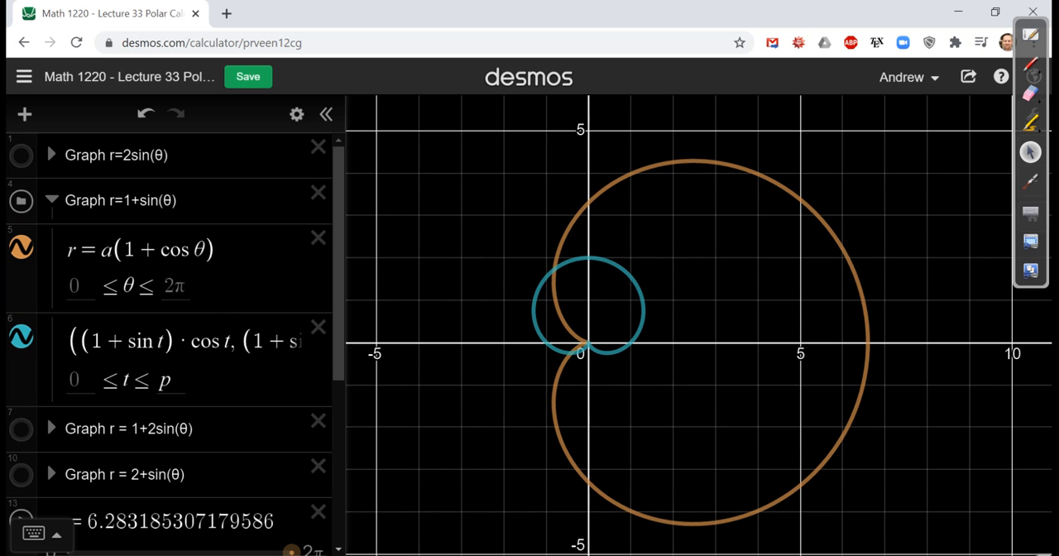
pyautogui.scroll(-3)
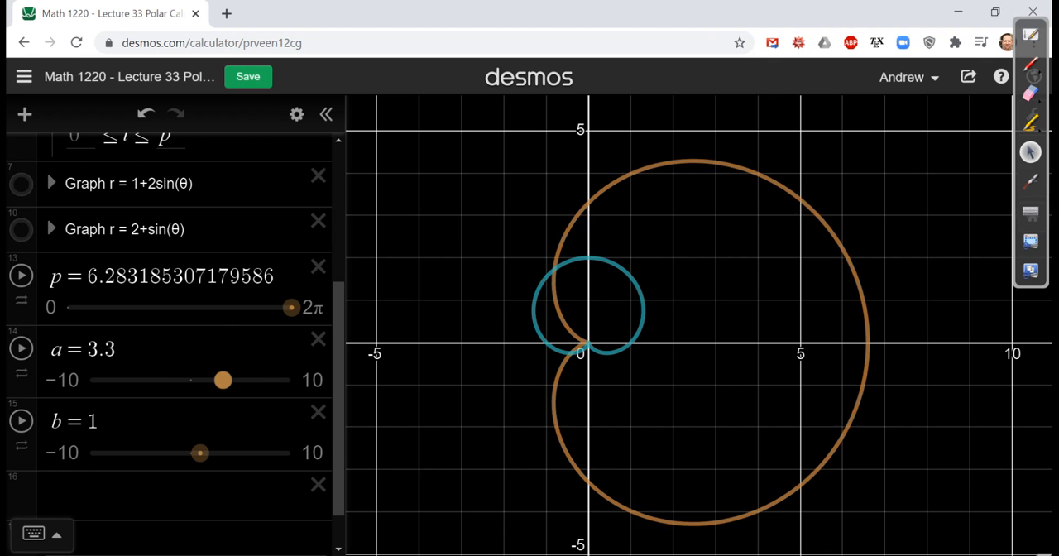
pyautogui.moveTo(223, 379); pyautogui.dragTo(163, 379)
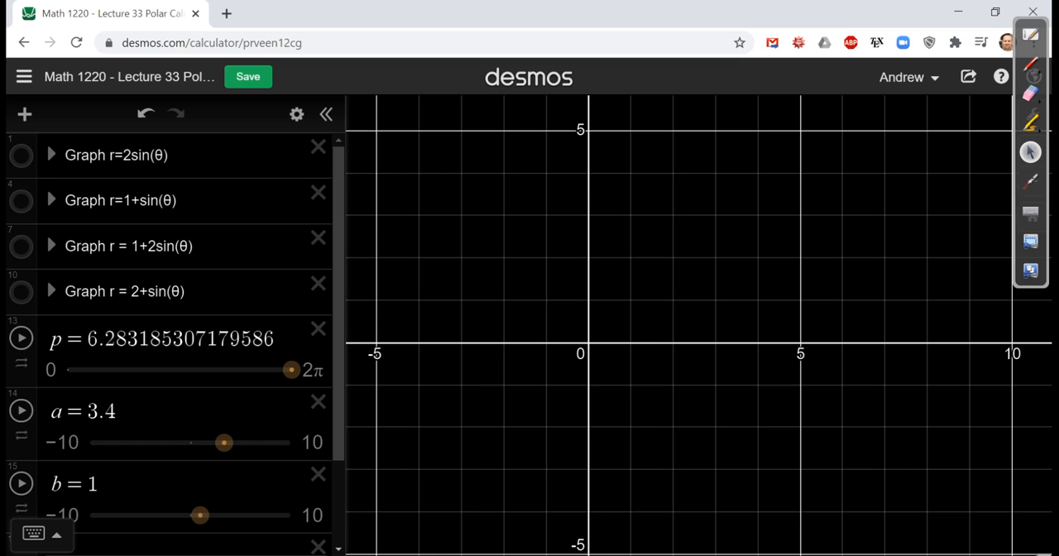
# Turn on the 'Graph r = 1+2sin(θ)' folder and expand it
pyautogui.click(21, 246)
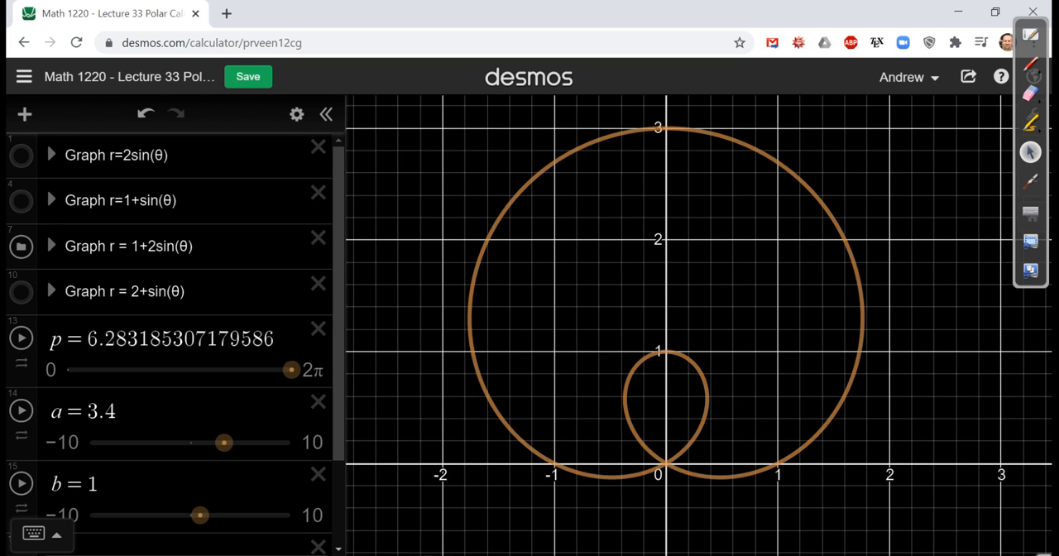
pyautogui.click(51, 246)
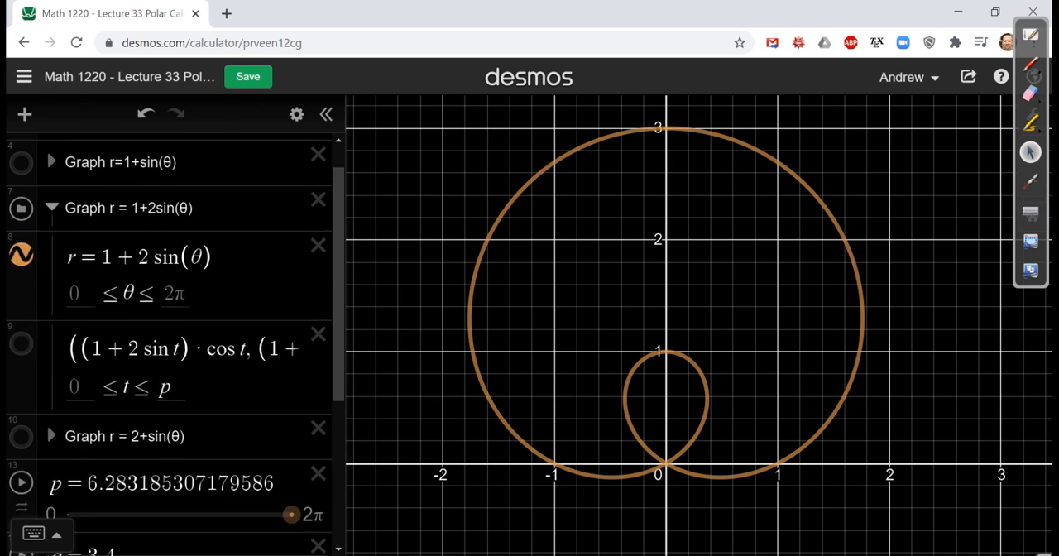
# Scroll down the expression list to the limaçon's parametric trace and p slider
pyautogui.scroll(-3)
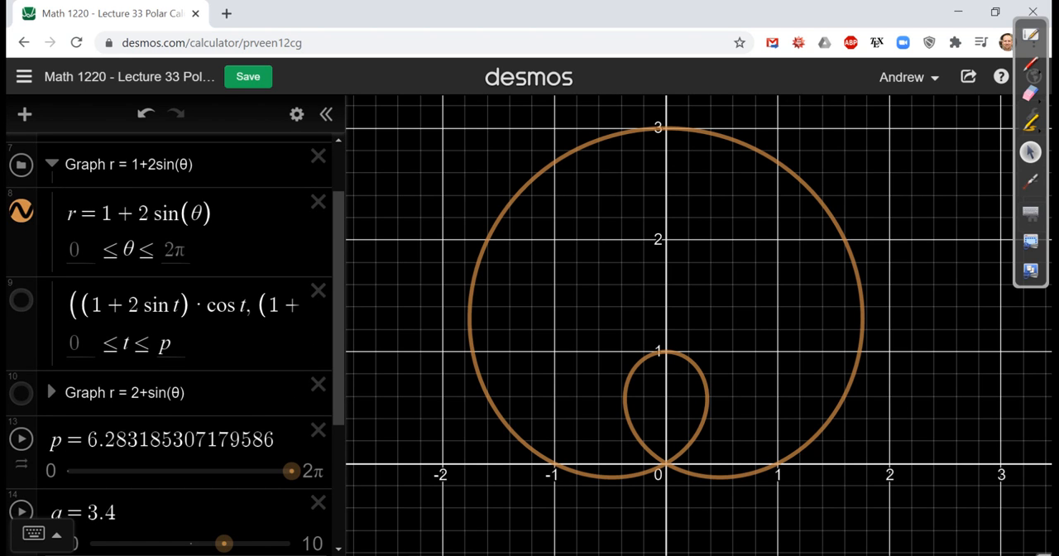
pyautogui.scroll(-3)
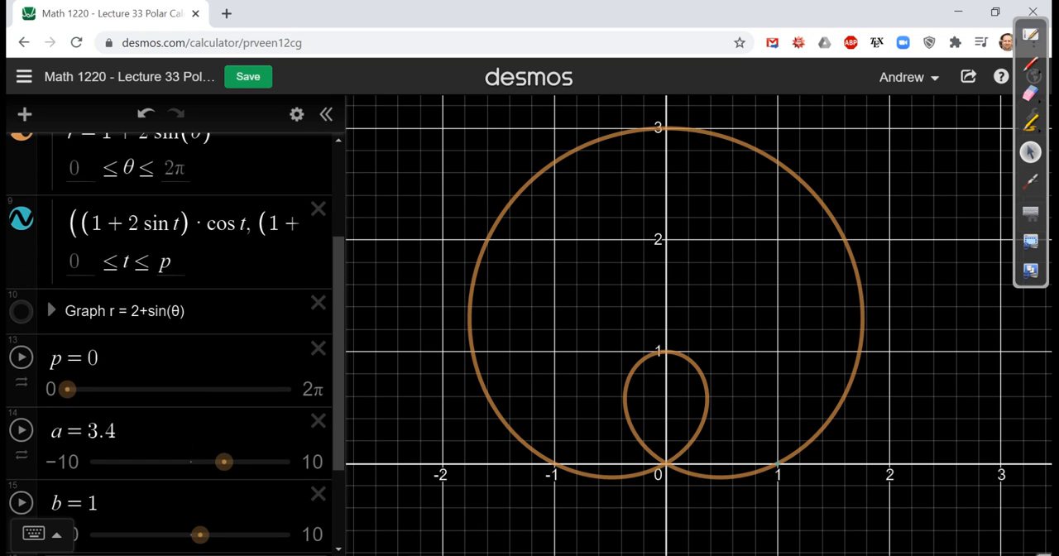
pyautogui.scroll(-3)
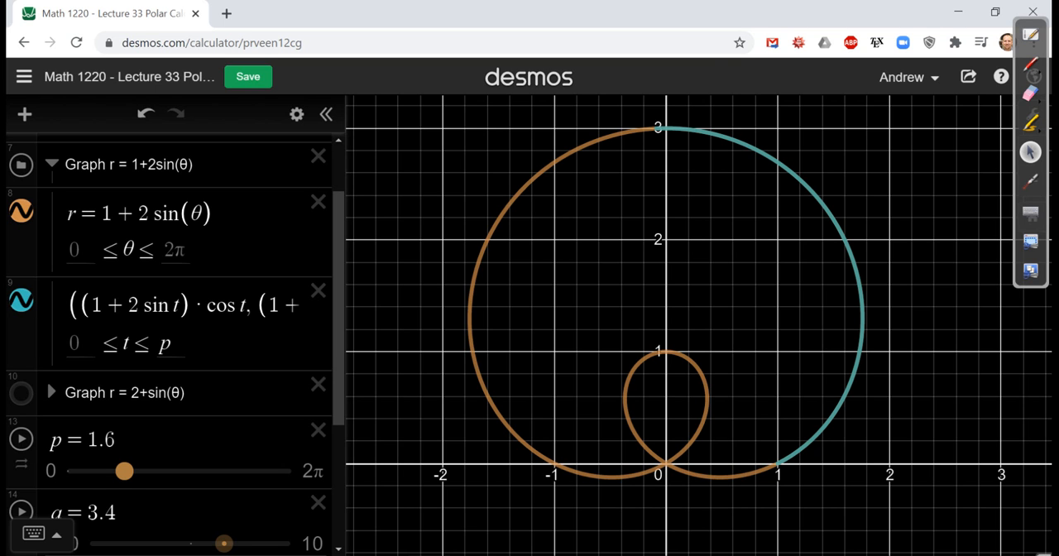
# Trace r = 1+2sin(θ) round the outer loop to the origin and into the inner loop
pyautogui.moveTo(124, 471); pyautogui.dragTo(134, 471)
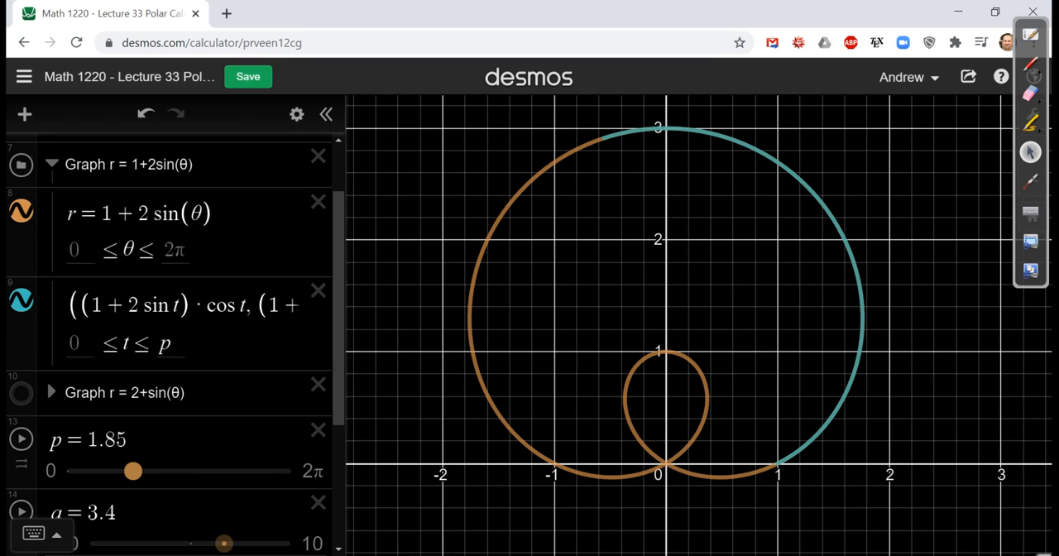
pyautogui.moveTo(135, 471); pyautogui.dragTo(177, 471)
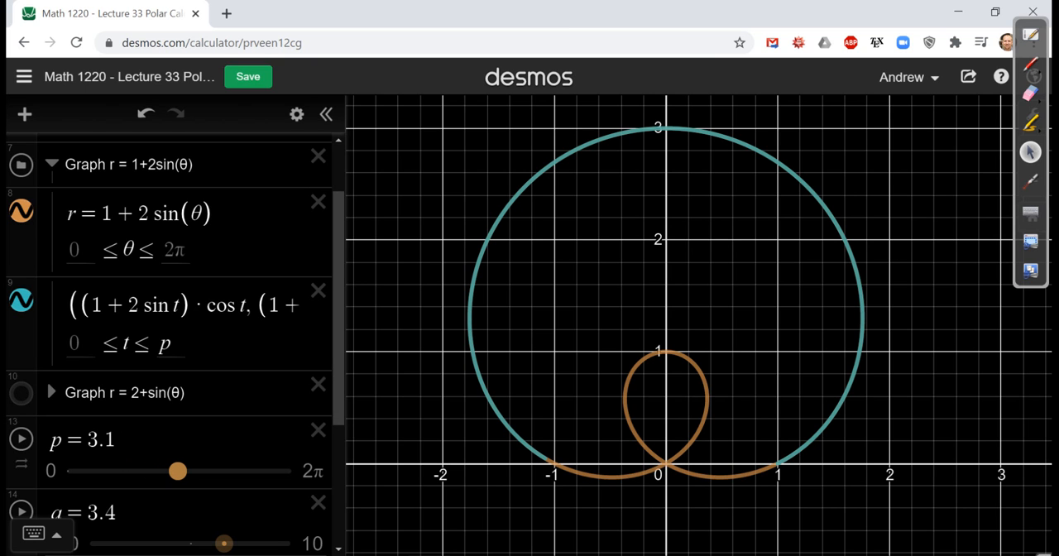
pyautogui.moveTo(177, 470); pyautogui.dragTo(180, 471)
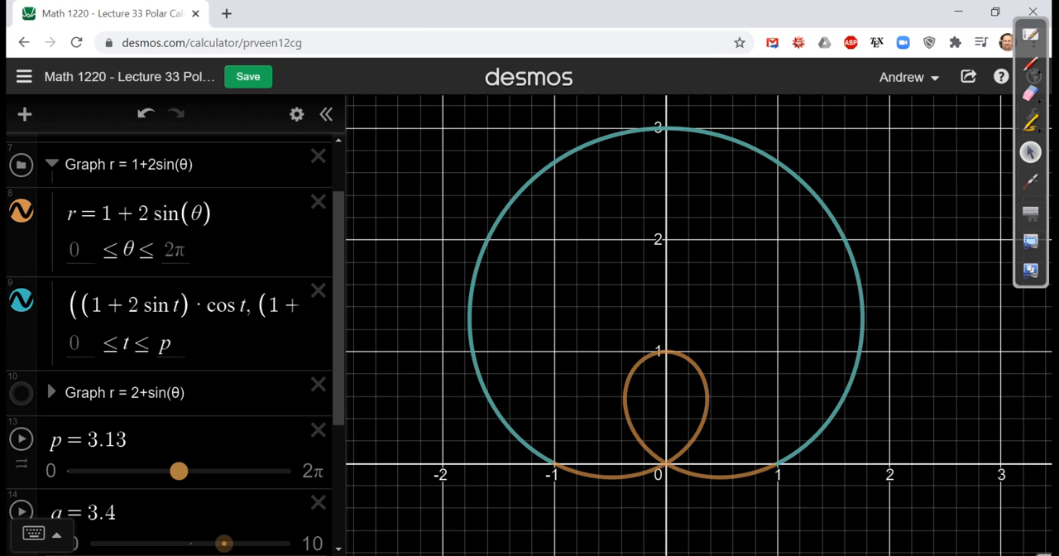
pyautogui.moveTo(179, 471); pyautogui.dragTo(187, 471)
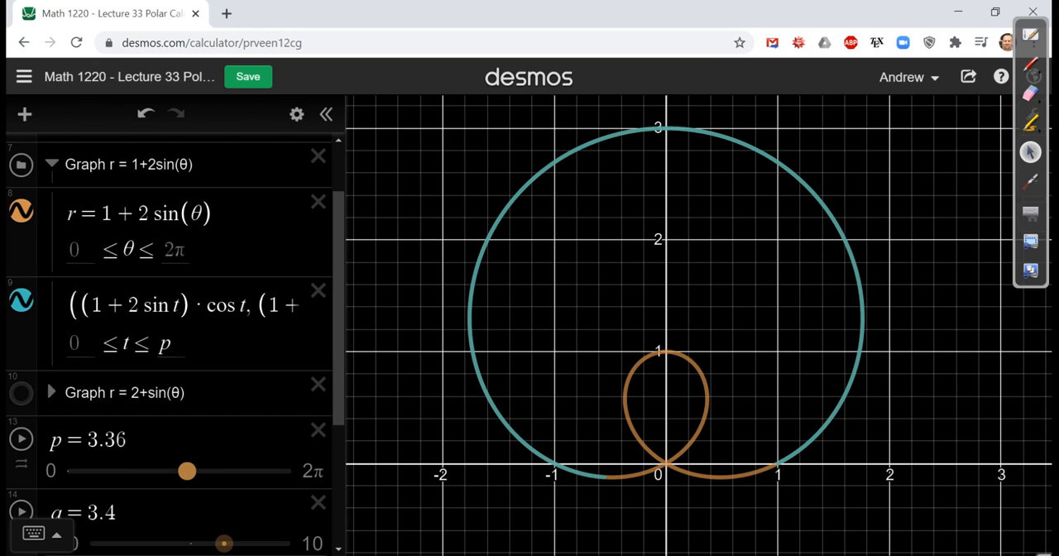
pyautogui.moveTo(186, 471); pyautogui.dragTo(192, 471)
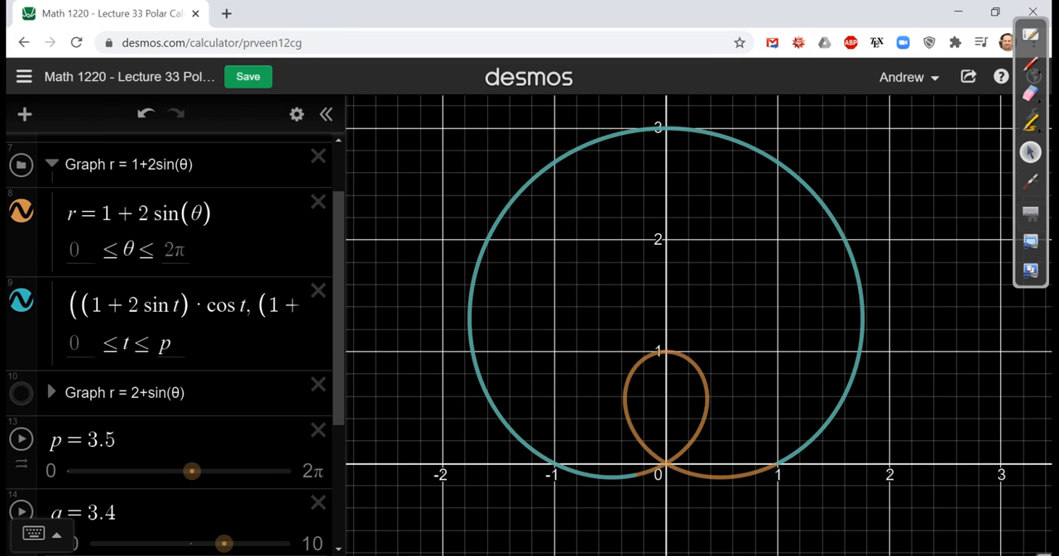
# Push p onward to 2π, completing the limaçon's inner loop
pyautogui.click(192, 471)
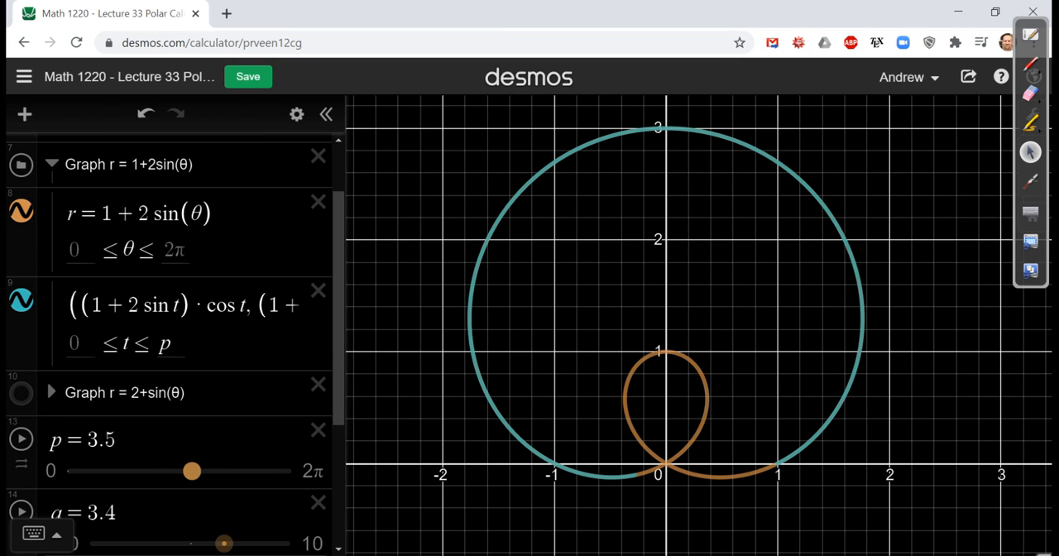
pyautogui.moveTo(192, 471); pyautogui.dragTo(199, 470)
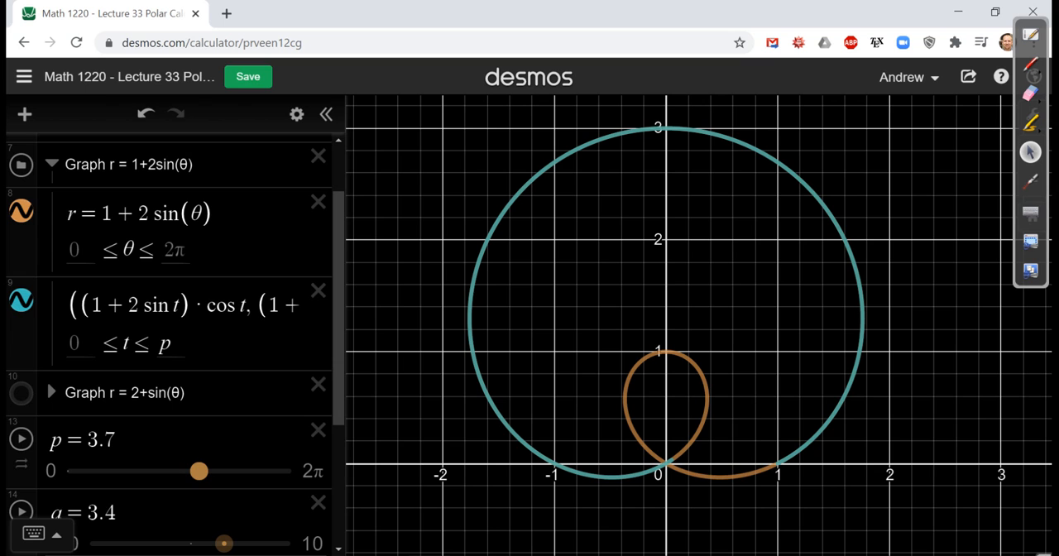
pyautogui.moveTo(199, 471); pyautogui.dragTo(208, 471)
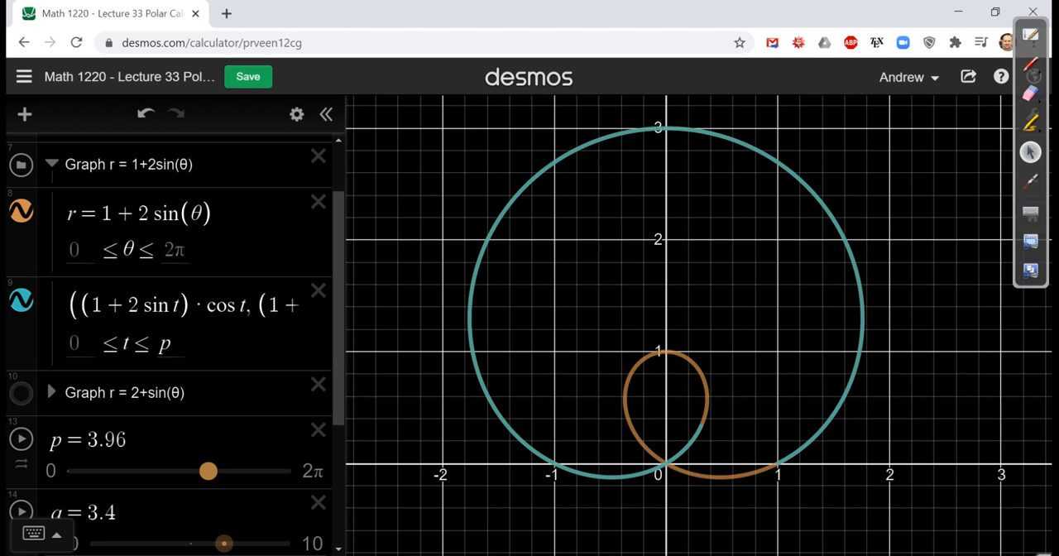
pyautogui.moveTo(208, 471); pyautogui.dragTo(213, 471)
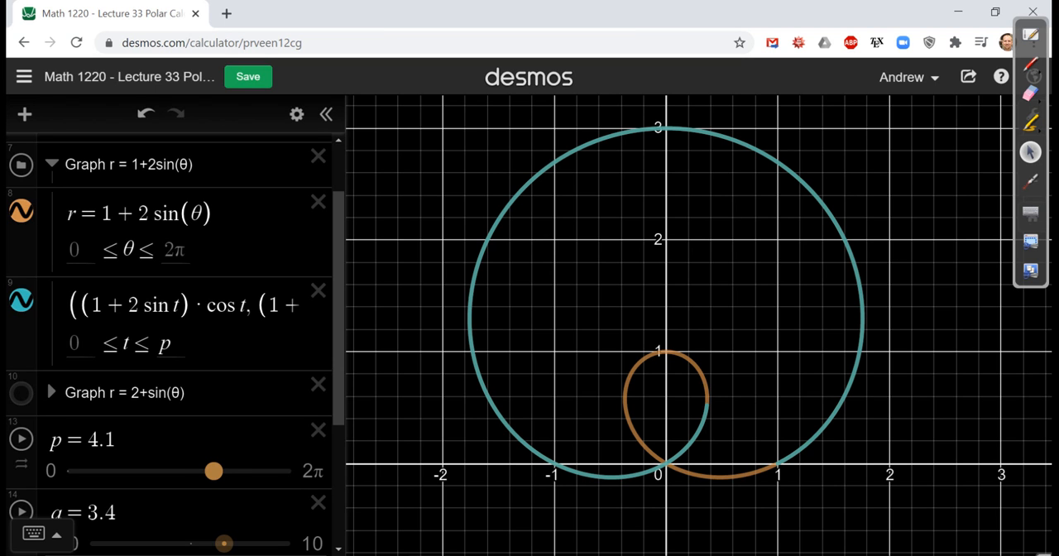
pyautogui.moveTo(213, 471); pyautogui.dragTo(229, 471)
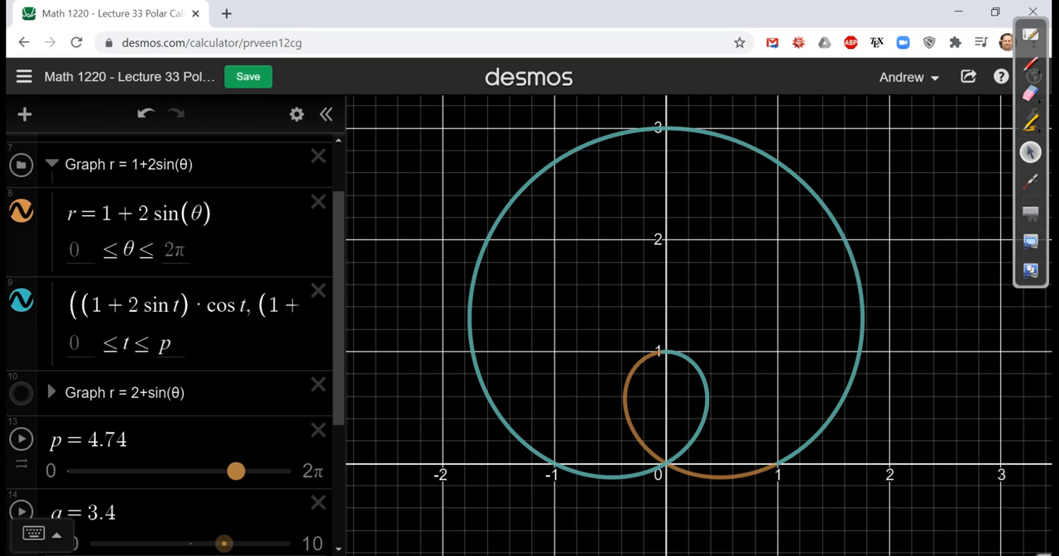
pyautogui.moveTo(236, 471); pyautogui.dragTo(265, 471)
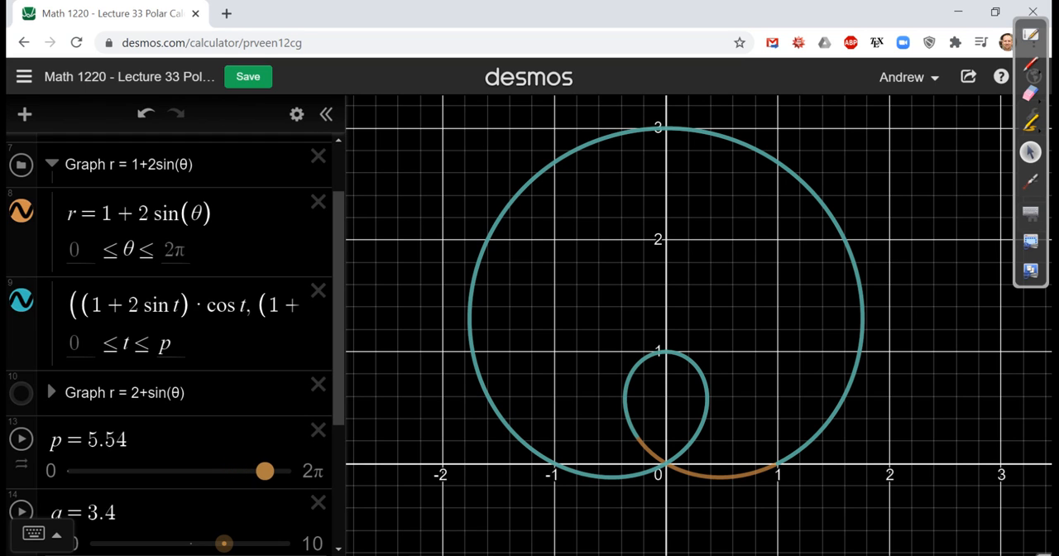
pyautogui.moveTo(265, 471); pyautogui.dragTo(291, 471)
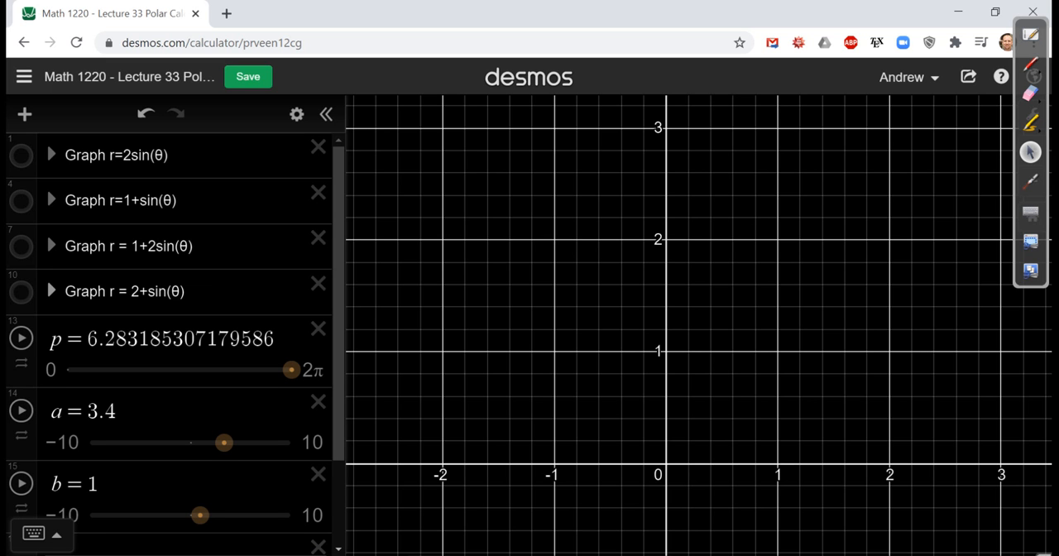
# Show the r = 2+sin(θ) graph and expand its folder to list its equations
pyautogui.click(21, 291)
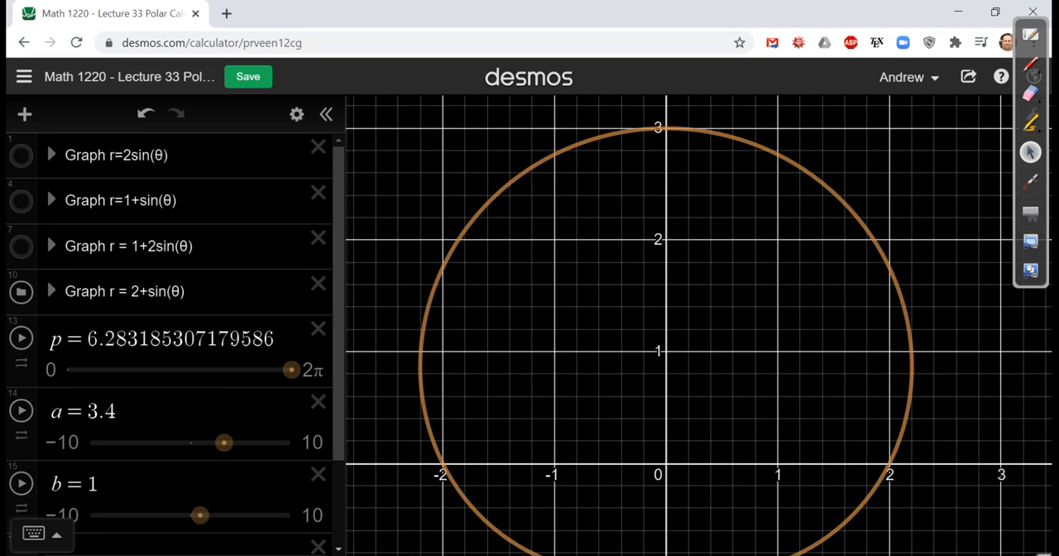
pyautogui.click(134, 292)
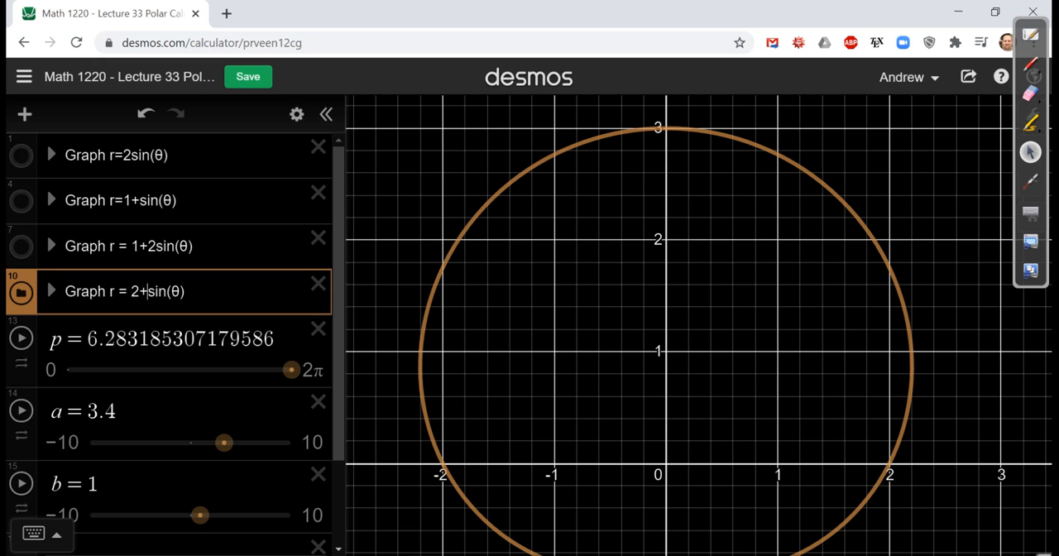
pyautogui.scroll(-3)
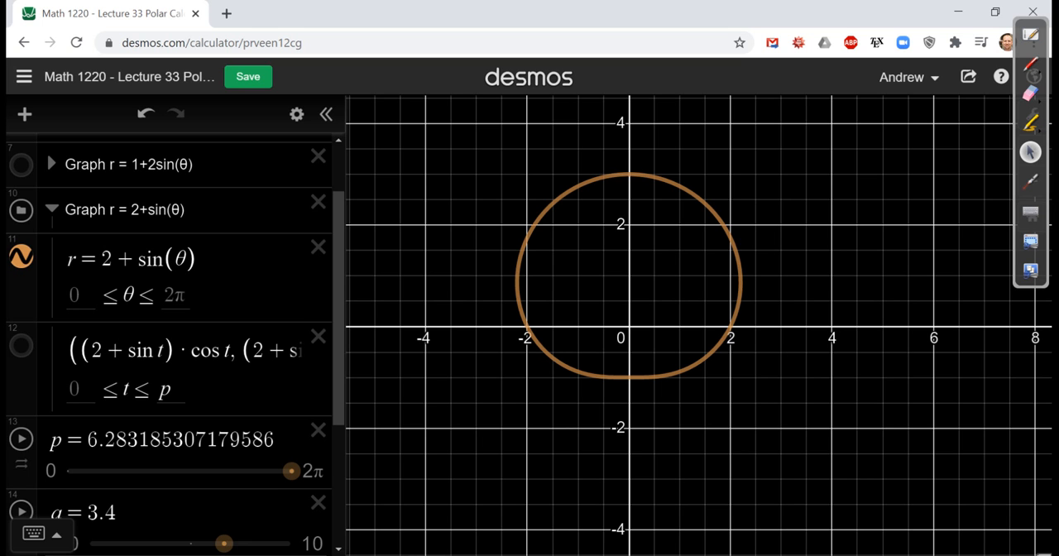
# Rewrite expression 11 as r = a + b·sin(θ)
pyautogui.scroll(-3)
pyautogui.write('a')
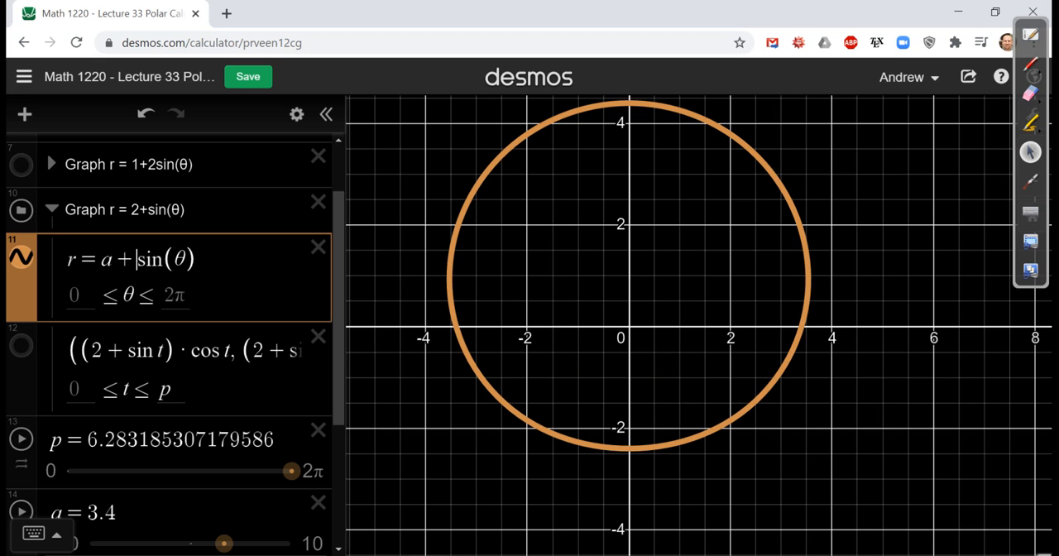
pyautogui.write('b')
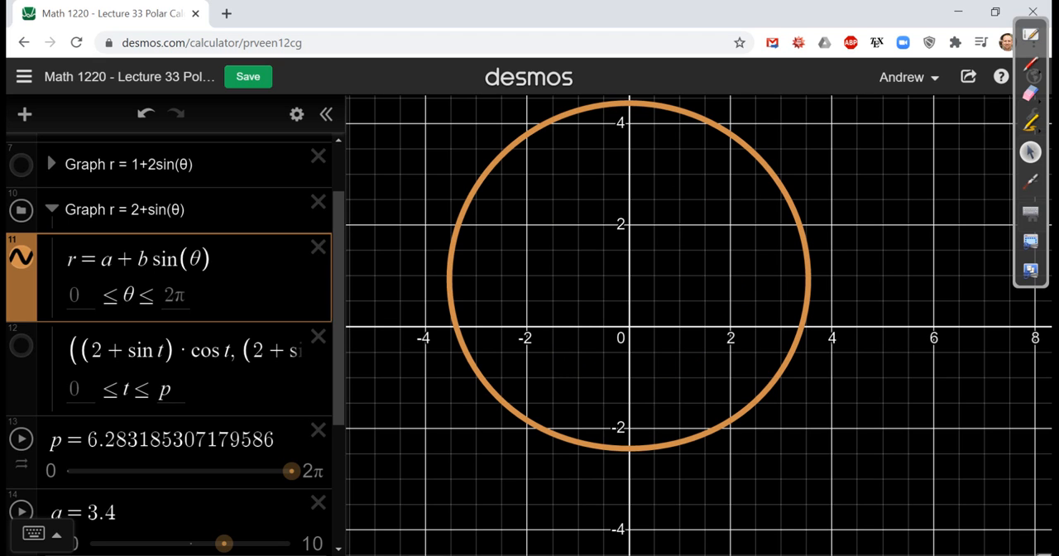
pyautogui.scroll(-3)
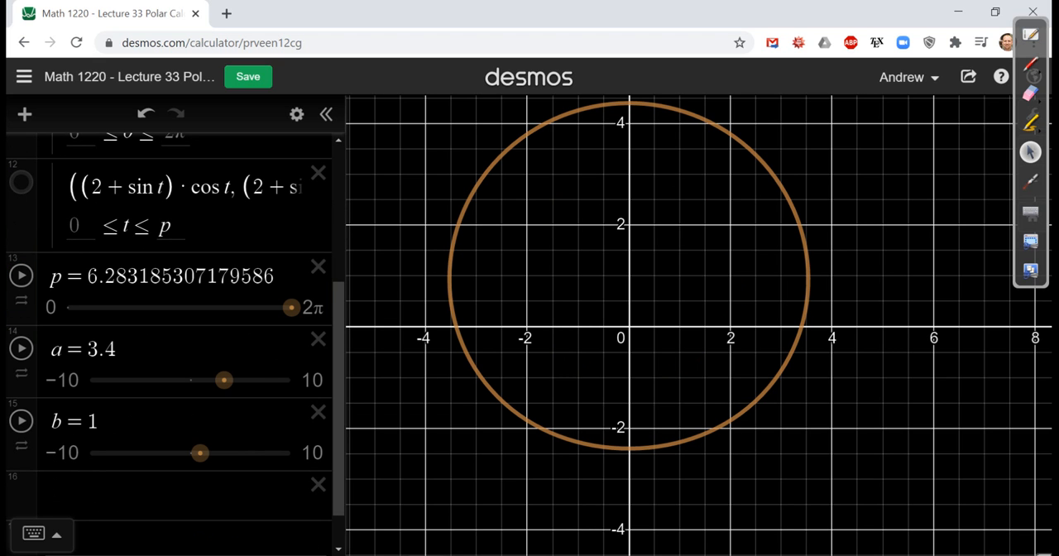
# Raise a to 6.9, then lower it to 1.3 to form a dimple
pyautogui.moveTo(223, 380); pyautogui.dragTo(240, 380)
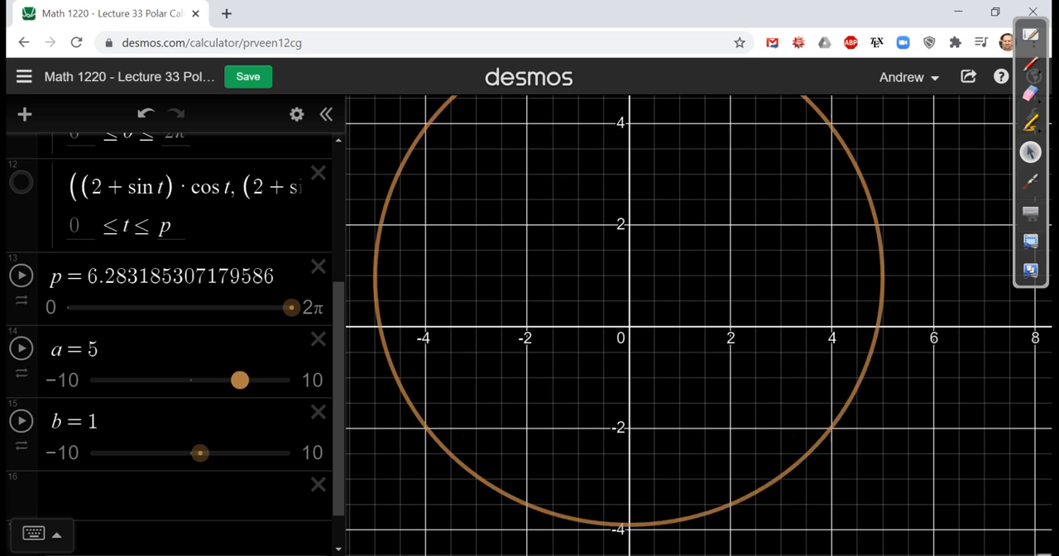
pyautogui.moveTo(240, 380); pyautogui.dragTo(244, 380)
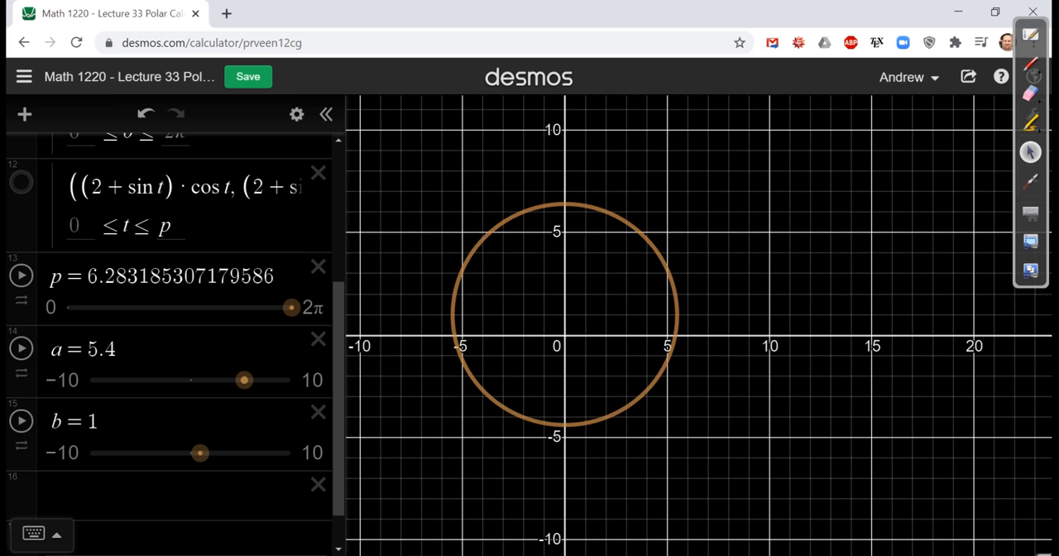
pyautogui.moveTo(245, 380); pyautogui.dragTo(259, 380)
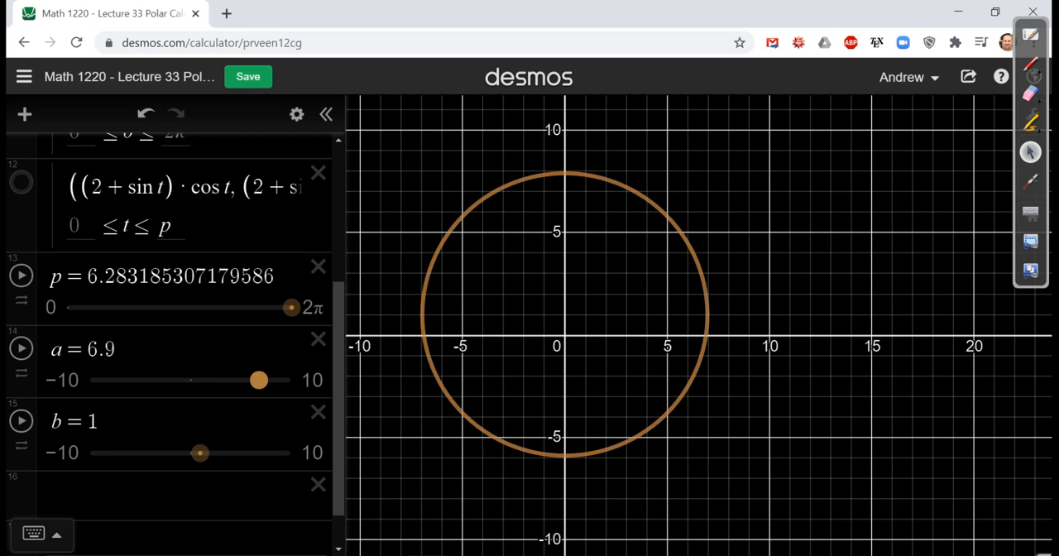
pyautogui.moveTo(258, 380); pyautogui.dragTo(204, 380)
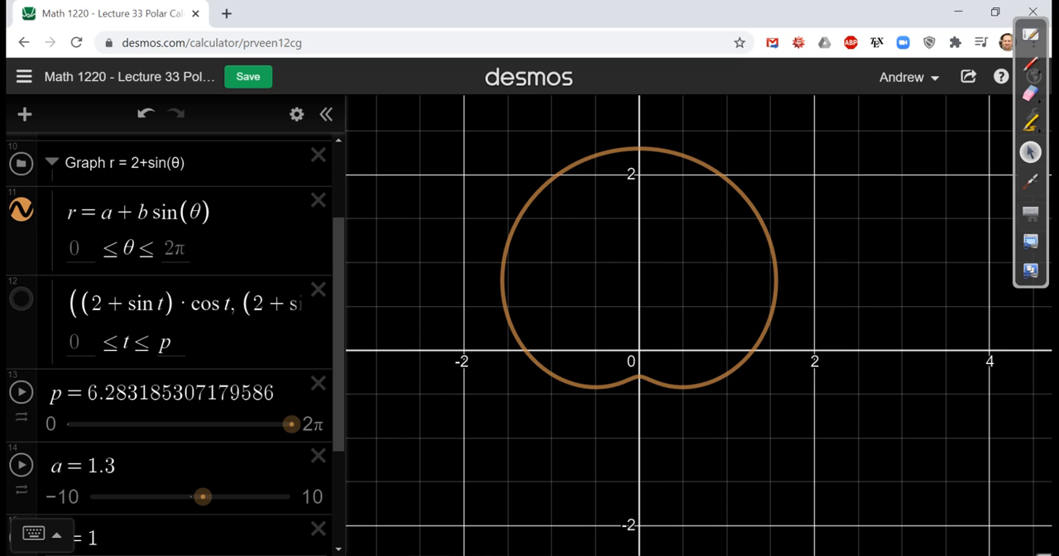
# Raise b through 2.5, 3.6 and 5.4 to 5.7, enlarging the inner loop
pyautogui.scroll(-3)
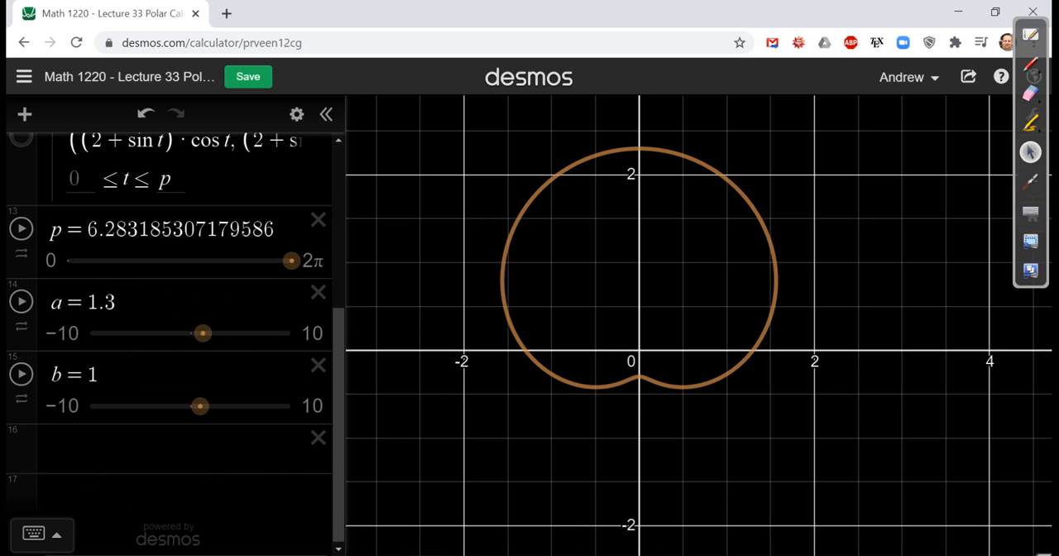
pyautogui.moveTo(199, 406); pyautogui.dragTo(215, 406)
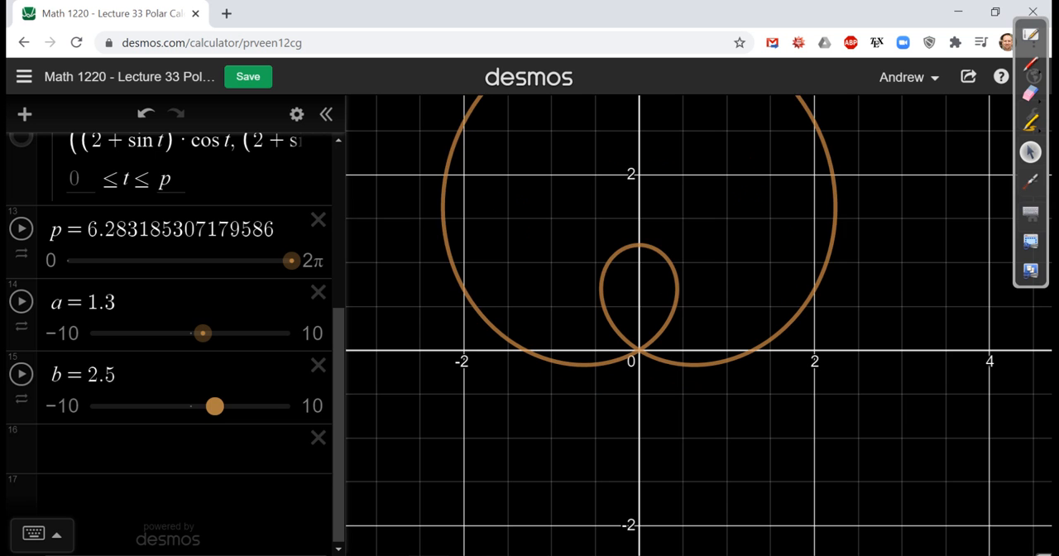
pyautogui.moveTo(215, 406); pyautogui.dragTo(225, 406)
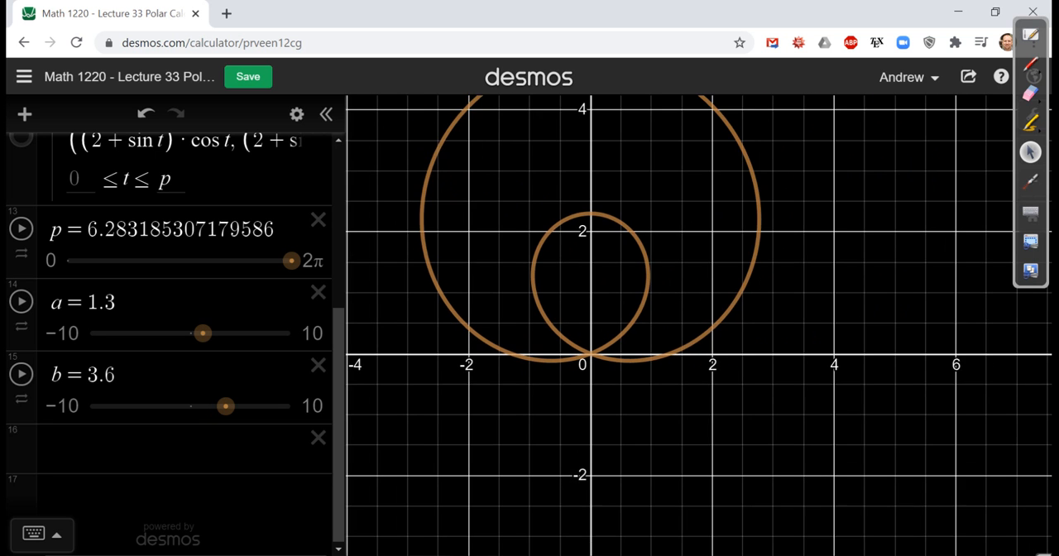
pyautogui.moveTo(225, 406); pyautogui.dragTo(244, 405)
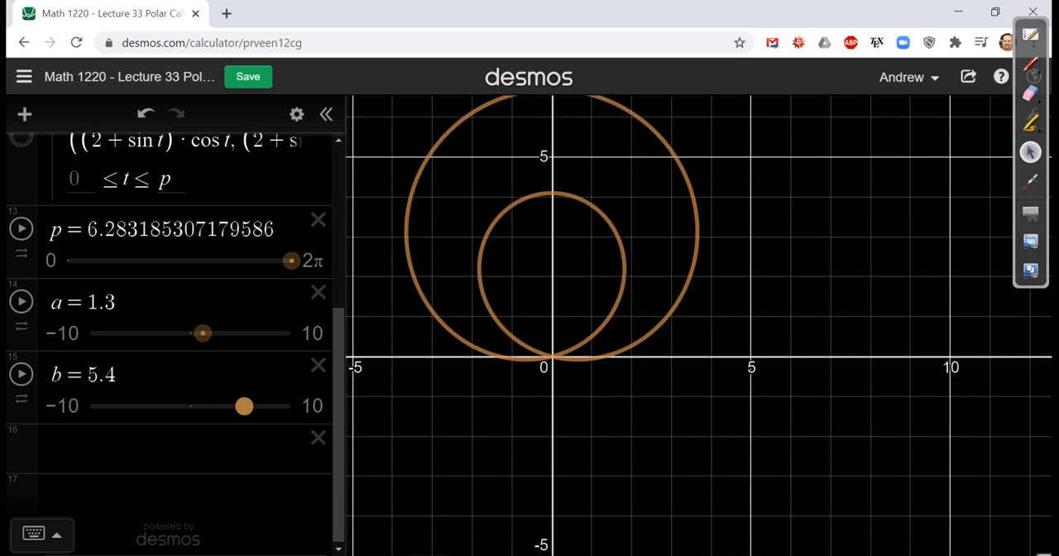
pyautogui.moveTo(244, 406); pyautogui.dragTo(247, 405)
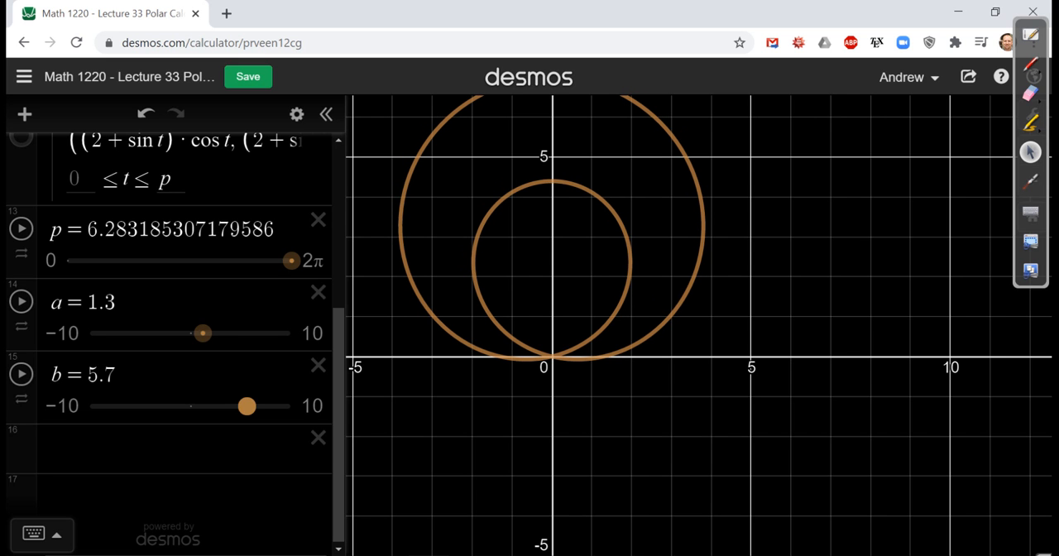
# Raise a to 3.4 and 4.7, then drop it to 0.5 with b 1.1
pyautogui.moveTo(203, 332); pyautogui.dragTo(224, 333)
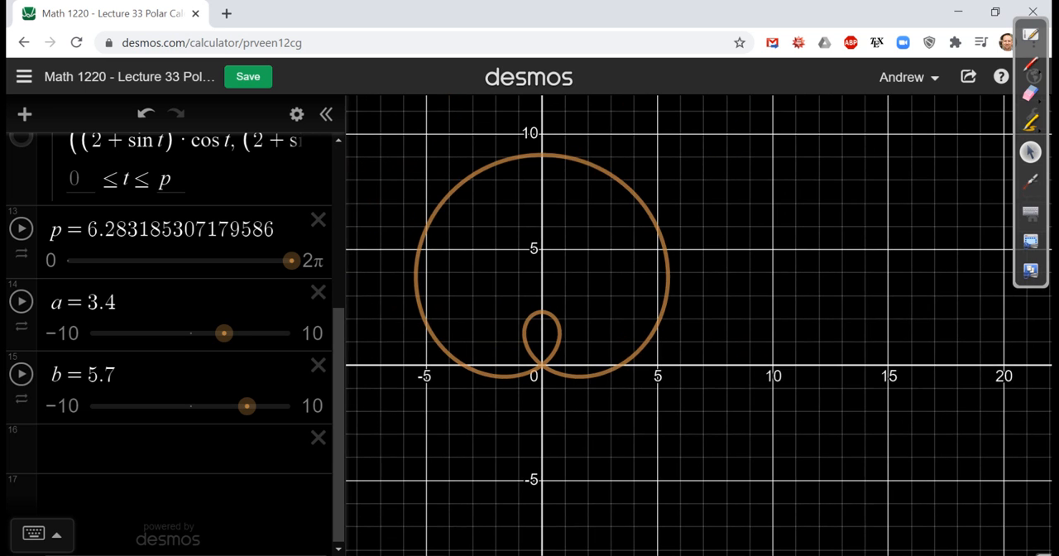
pyautogui.moveTo(224, 333); pyautogui.dragTo(237, 332)
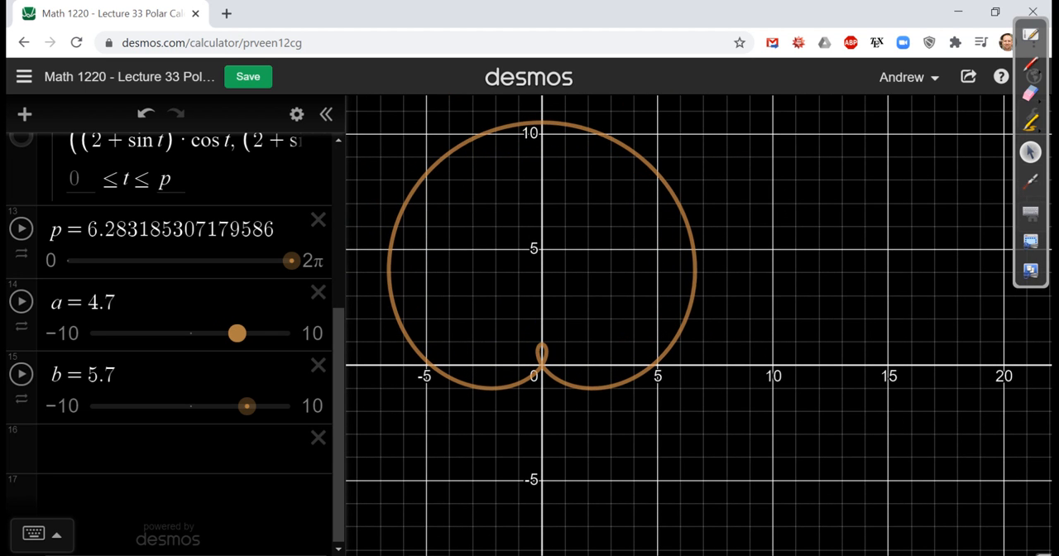
pyautogui.moveTo(236, 332); pyautogui.dragTo(210, 332)
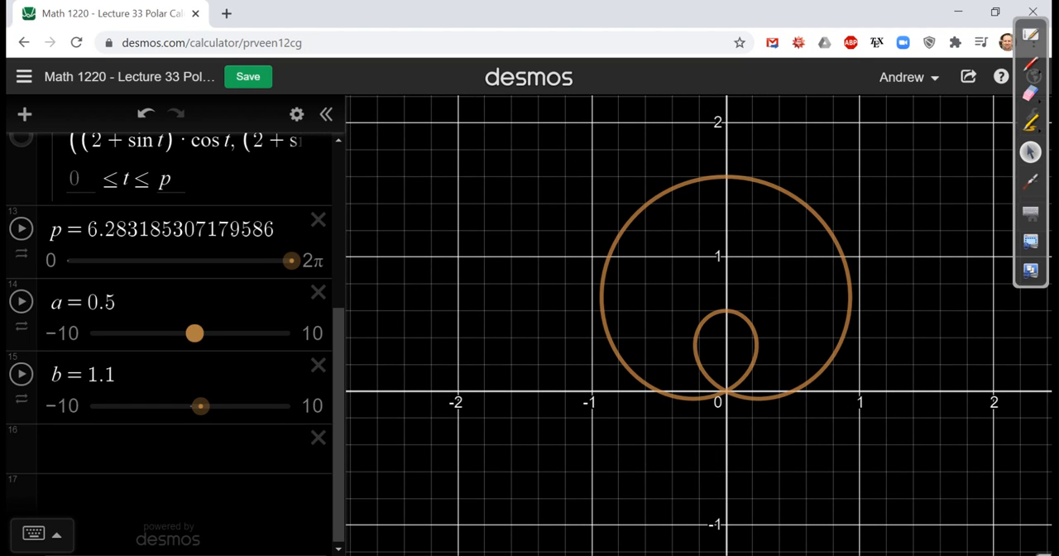
# Set a and b to 1 for a cardioid, then try a at 0.8 for a tiny loop
pyautogui.moveTo(194, 332); pyautogui.dragTo(202, 333)
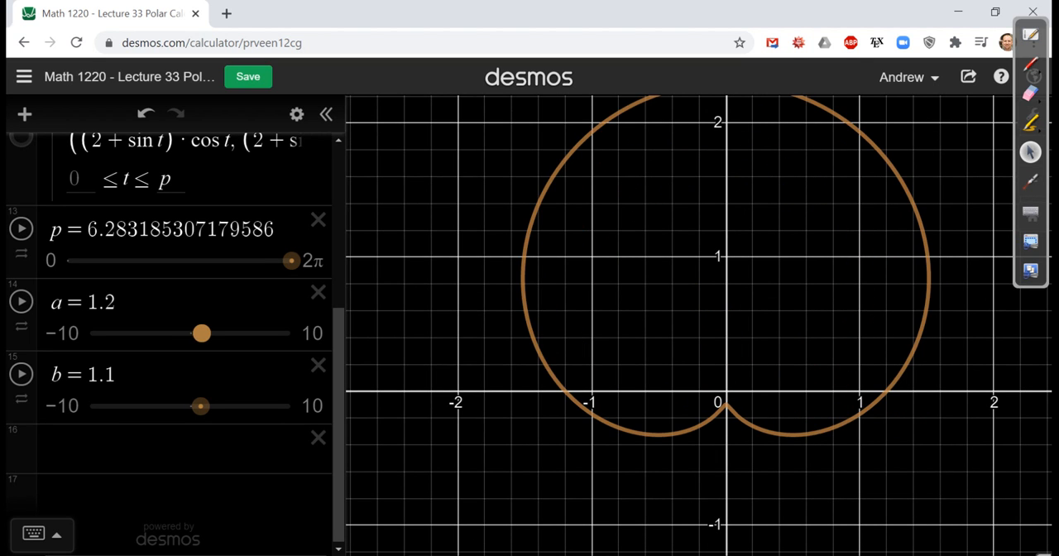
pyautogui.moveTo(202, 332); pyautogui.dragTo(199, 333)
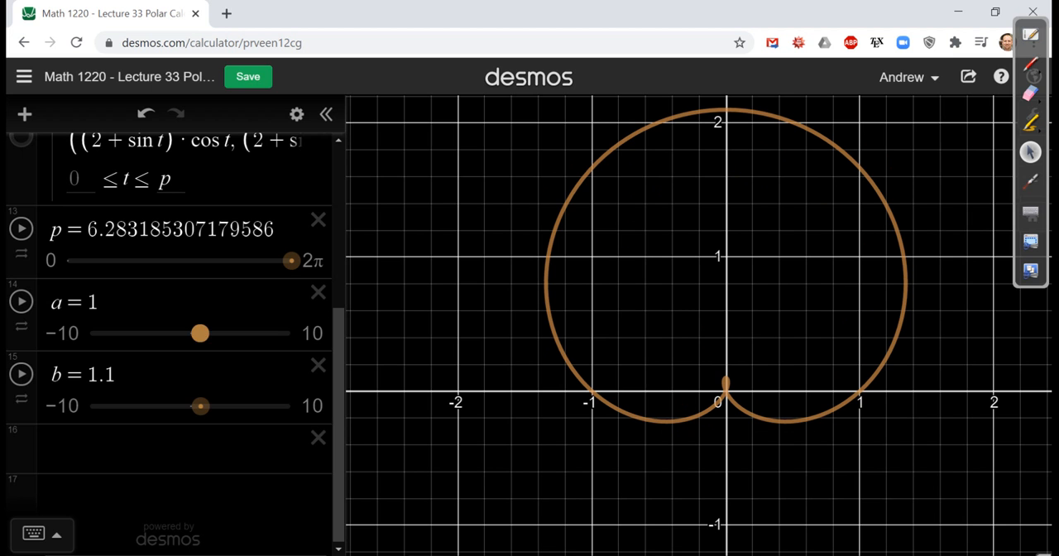
pyautogui.moveTo(201, 405); pyautogui.dragTo(198, 406)
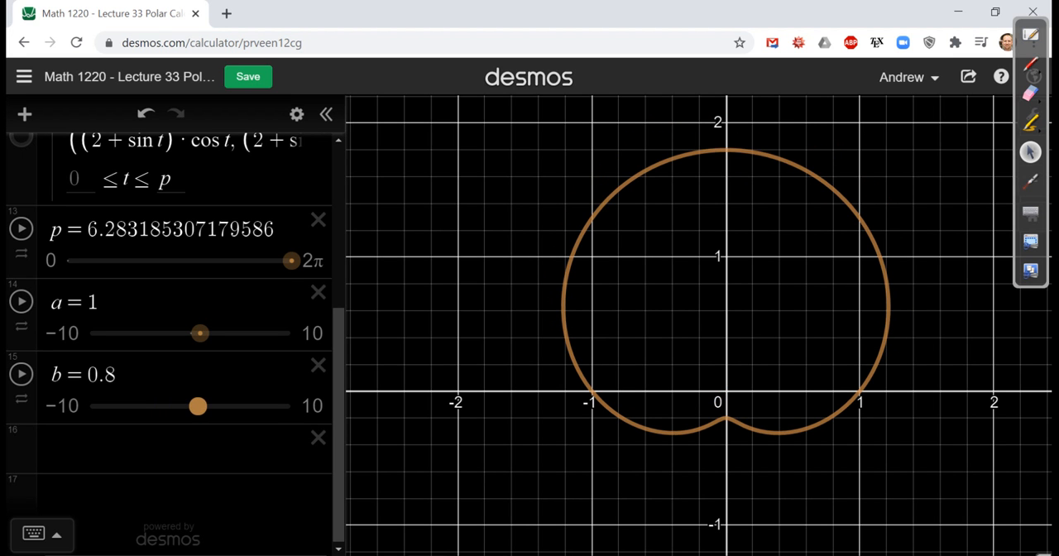
pyautogui.moveTo(197, 405); pyautogui.dragTo(200, 406)
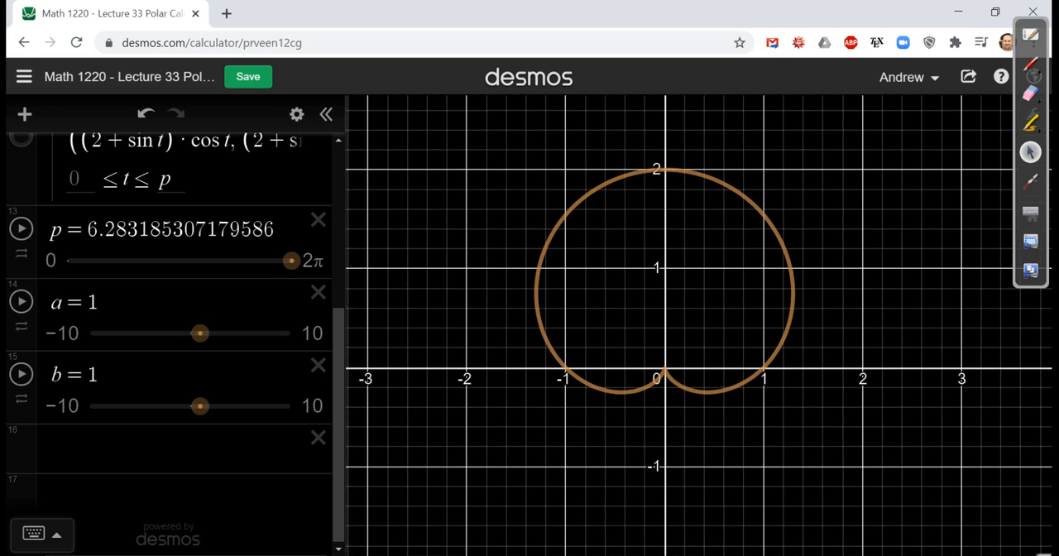
pyautogui.moveTo(199, 333); pyautogui.dragTo(198, 333)
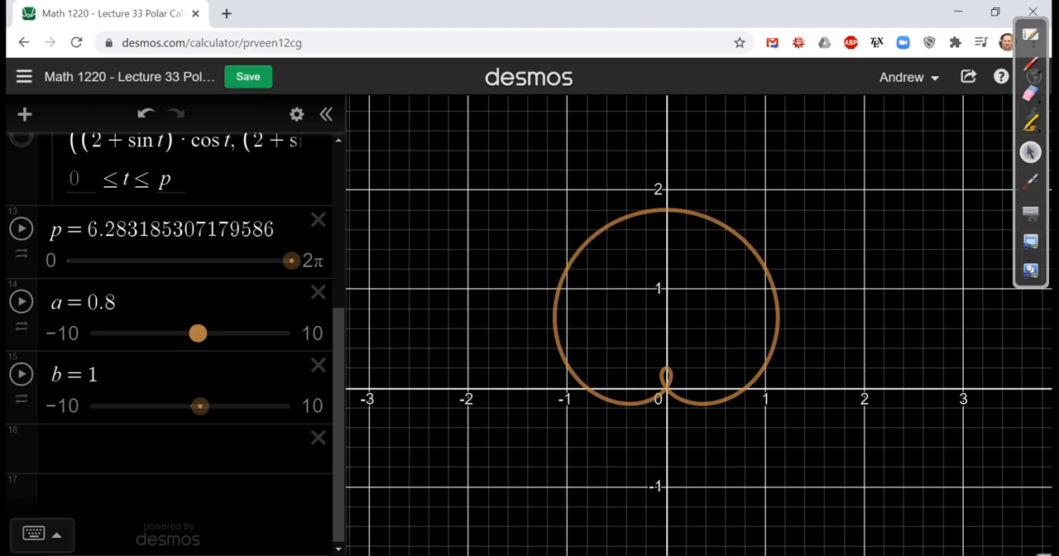
pyautogui.moveTo(198, 332); pyautogui.dragTo(202, 333)
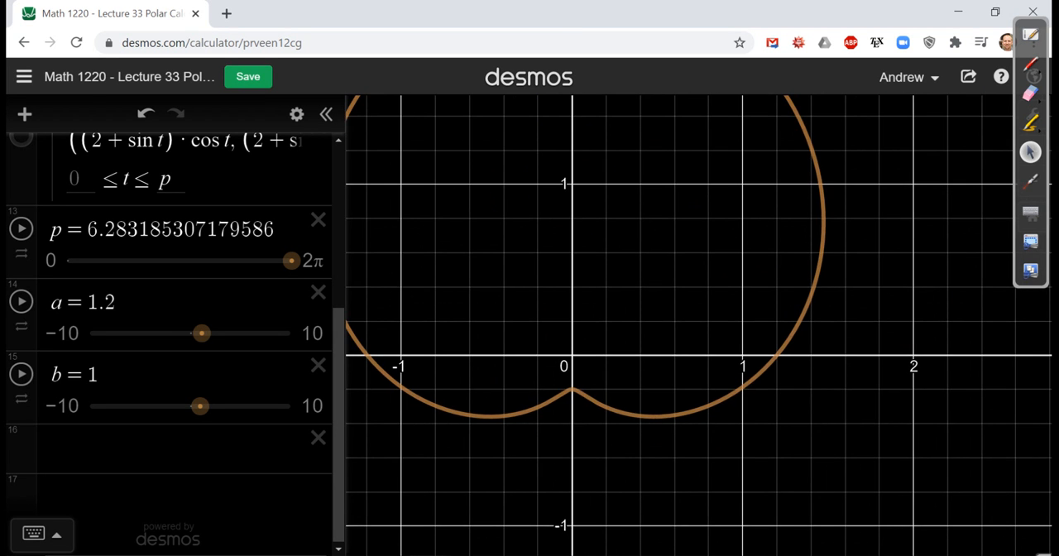
# Compare a at 0.6, 1.1, then 1.4 with b at 1
pyautogui.scroll(-3)
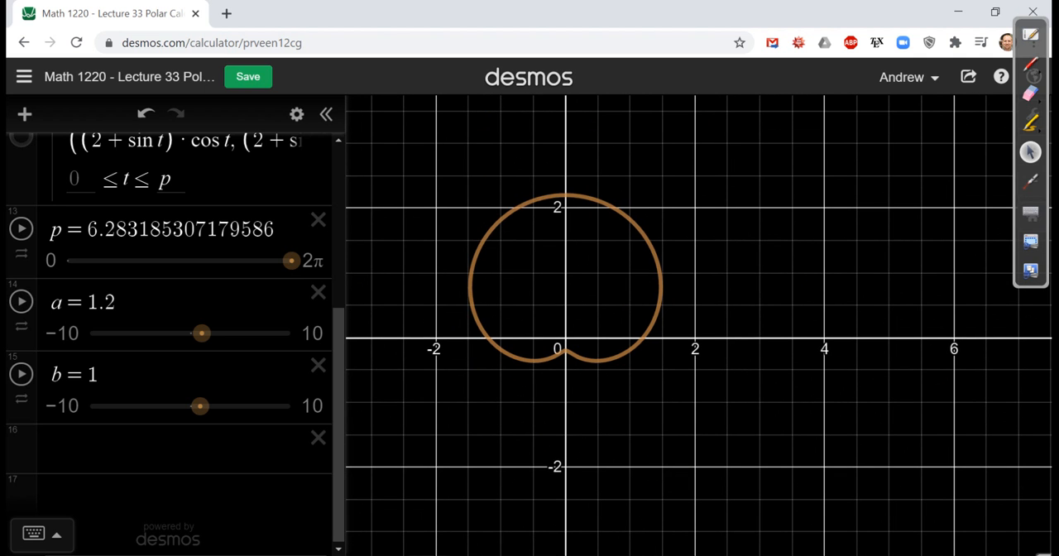
pyautogui.moveTo(201, 332); pyautogui.dragTo(196, 333)
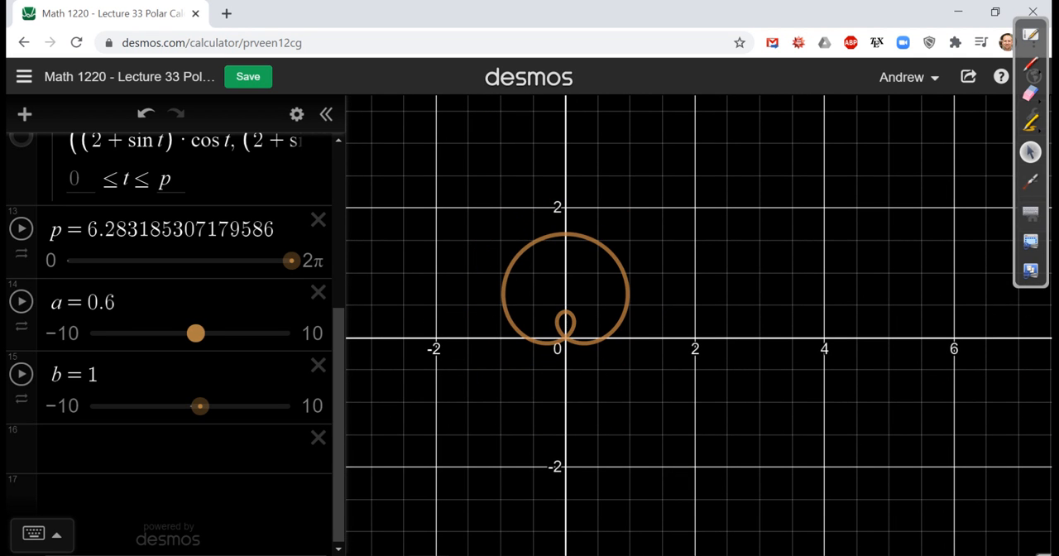
pyautogui.moveTo(196, 334); pyautogui.dragTo(201, 333)
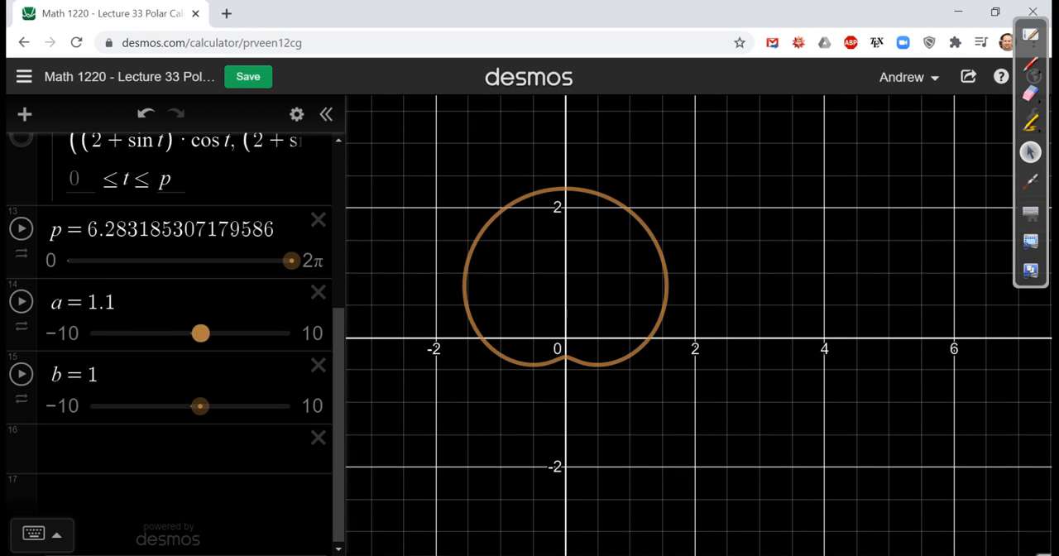
pyautogui.moveTo(200, 333); pyautogui.dragTo(204, 333)
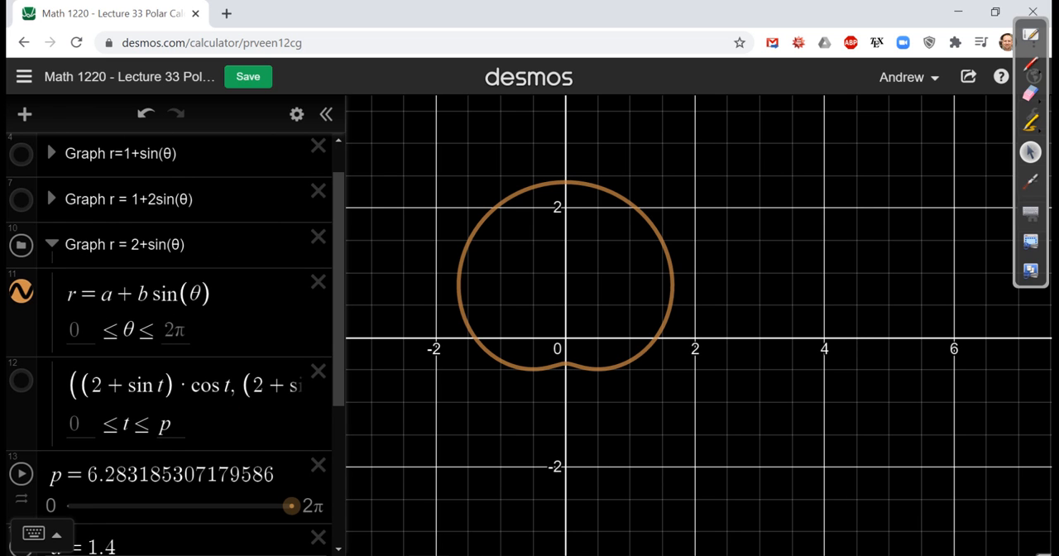
# Edit the limaçon equation so sin uses 2θ instead of θ
pyautogui.scroll(-3)
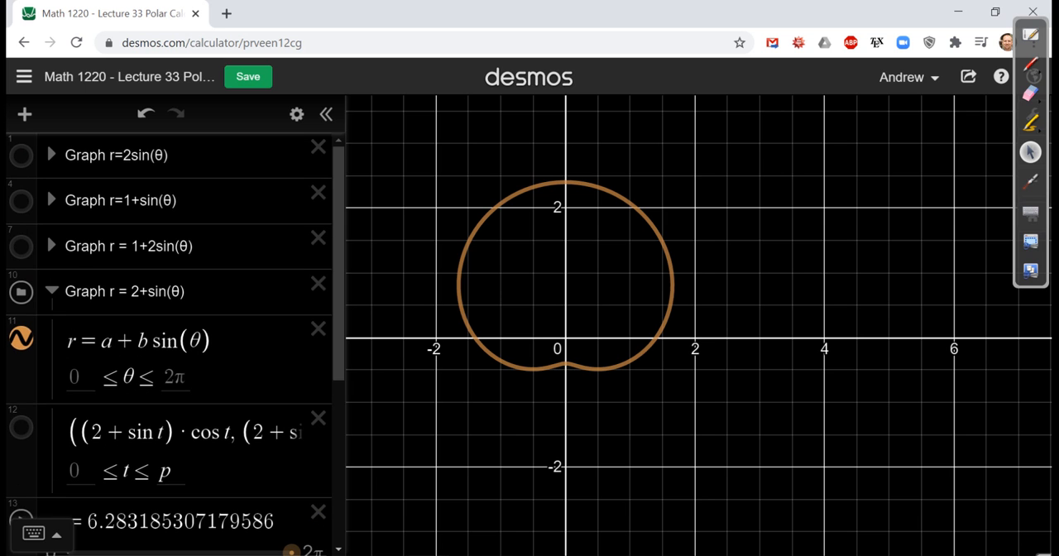
pyautogui.click(149, 356)
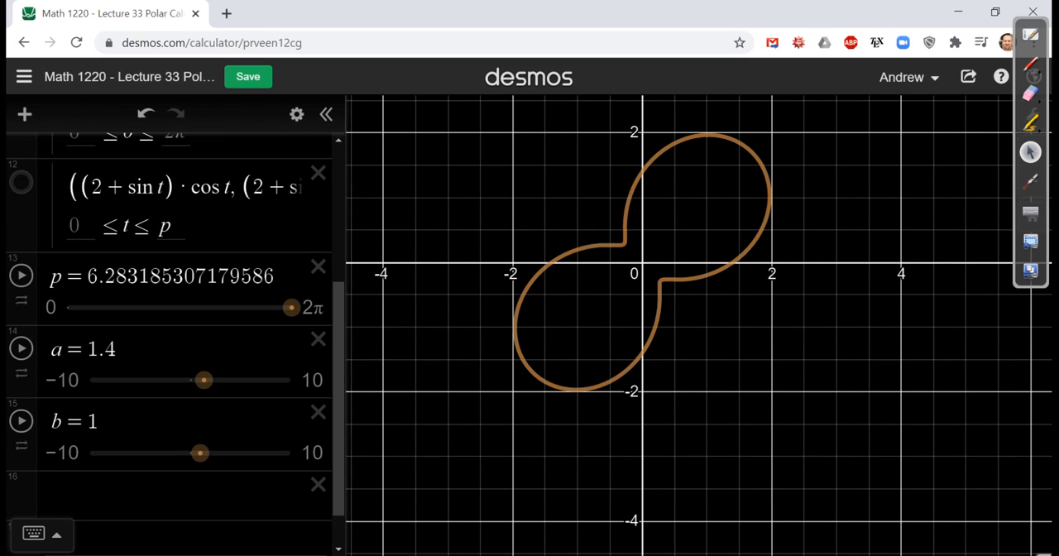
# Sweep a between 2 and 1, ending at 0.6 to create small inner petals
pyautogui.moveTo(204, 380); pyautogui.dragTo(209, 380)
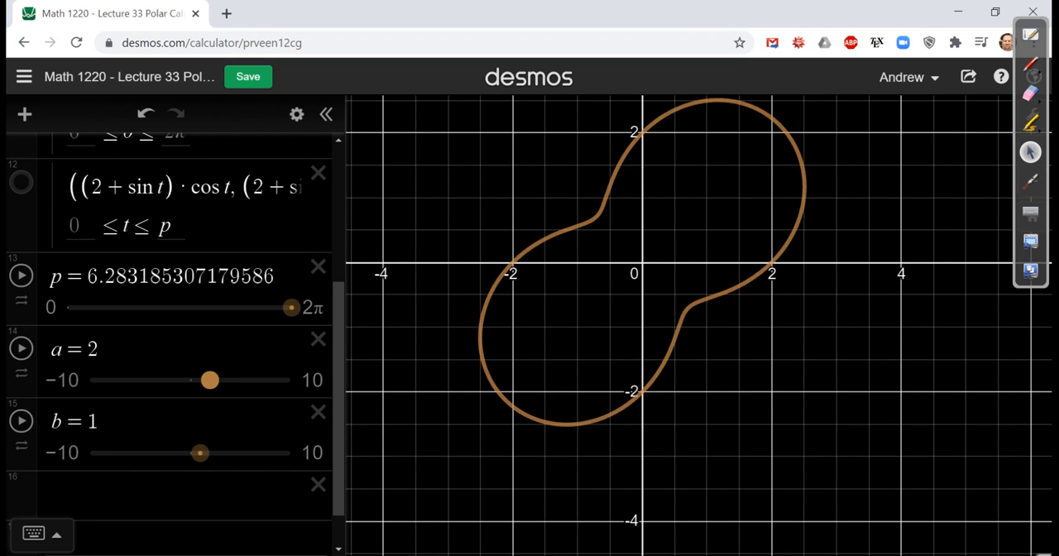
pyautogui.moveTo(210, 380); pyautogui.dragTo(200, 380)
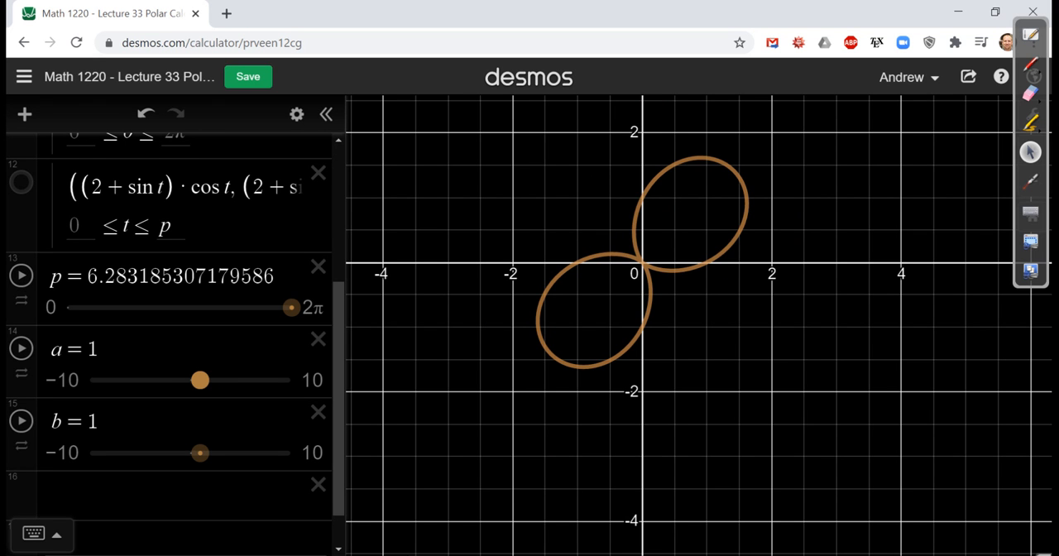
pyautogui.moveTo(199, 380); pyautogui.dragTo(209, 380)
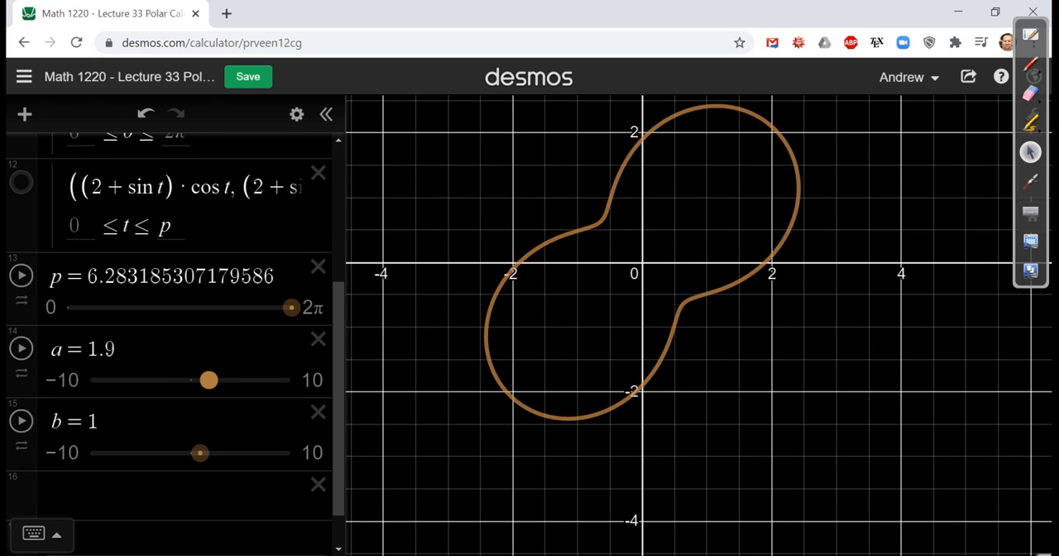
pyautogui.moveTo(209, 380); pyautogui.dragTo(210, 380)
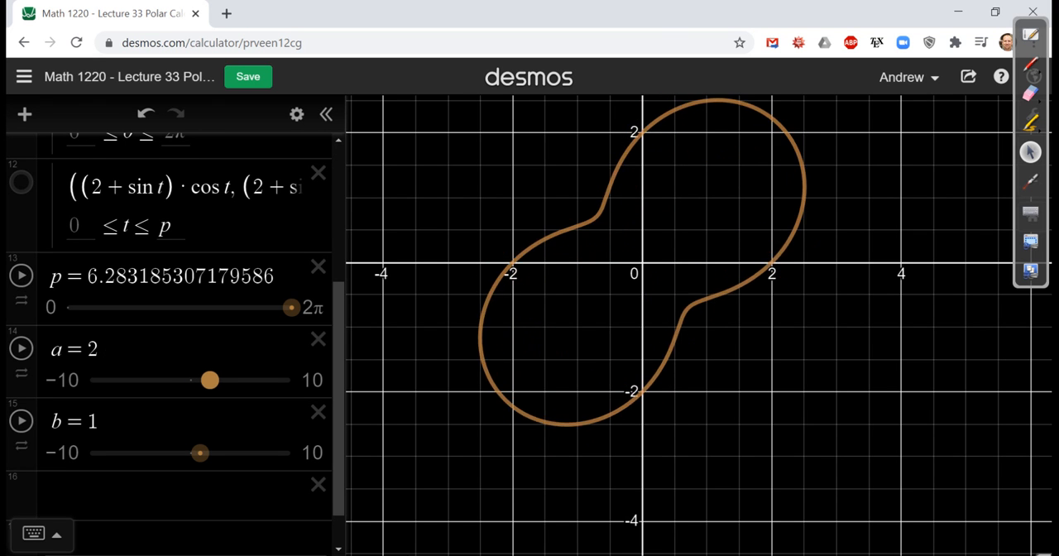
pyautogui.moveTo(210, 380); pyautogui.dragTo(199, 380)
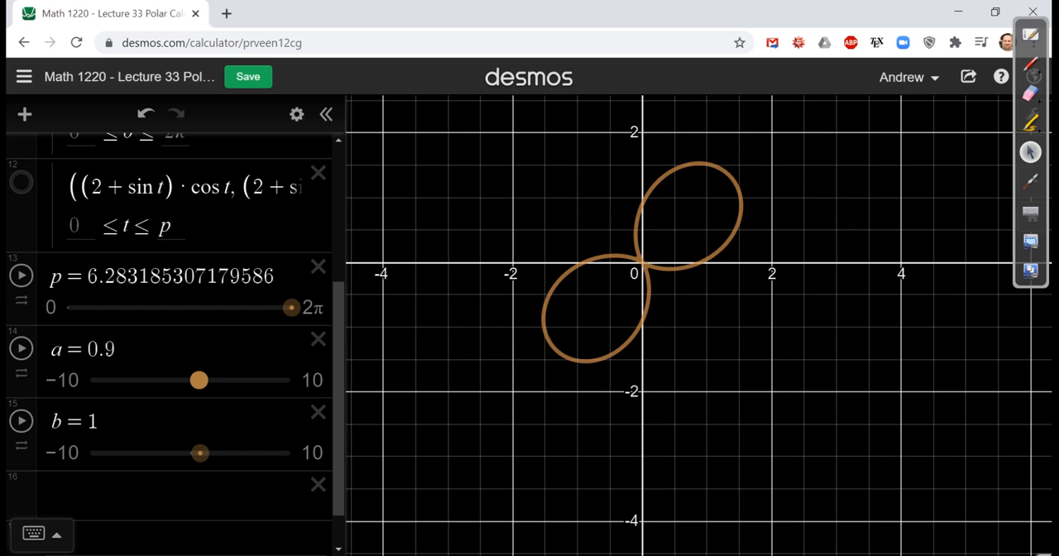
pyautogui.moveTo(198, 379); pyautogui.dragTo(196, 380)
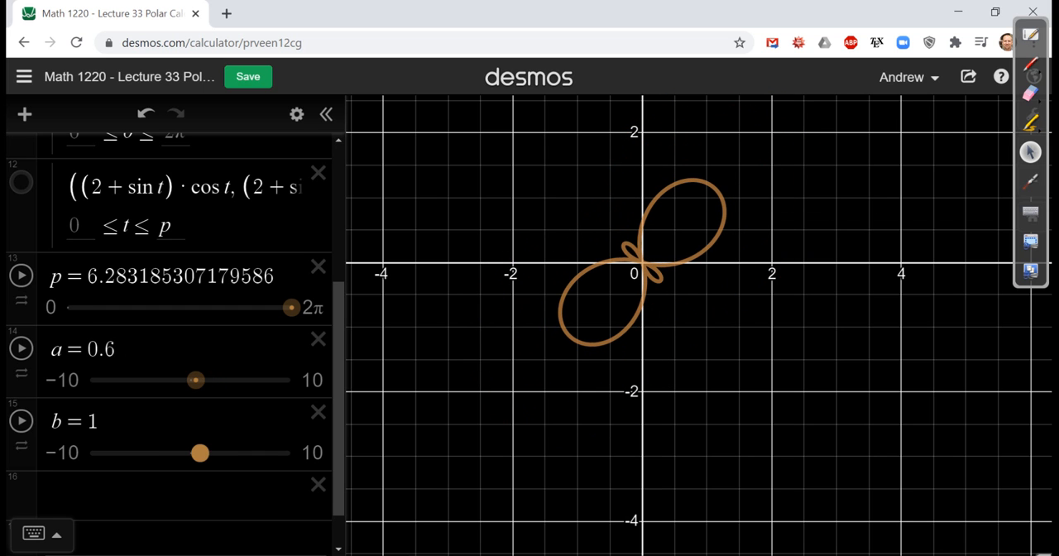
# Raise b to 1.7 and 2.4, then bring it back down to resize the petals
pyautogui.moveTo(199, 452); pyautogui.dragTo(207, 453)
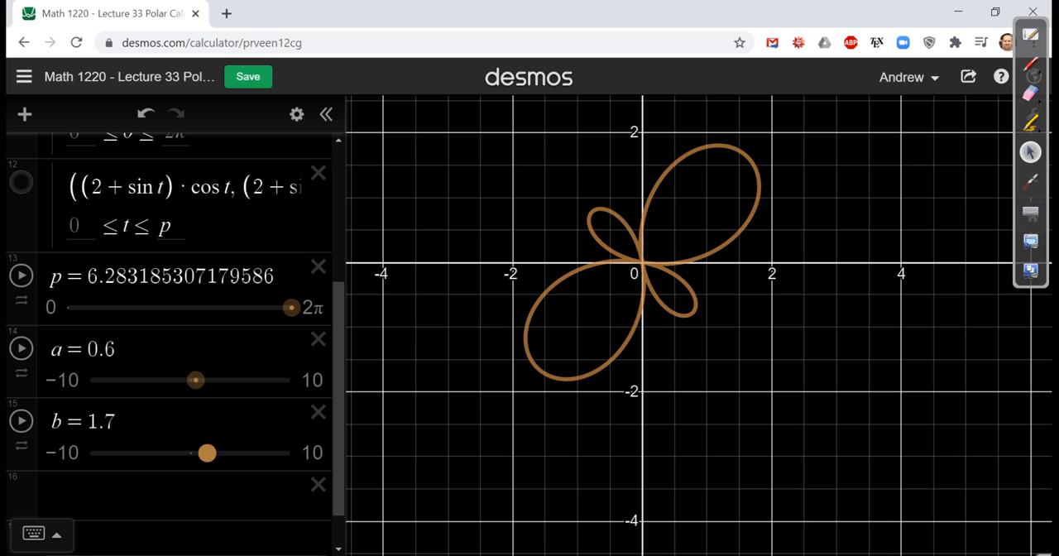
pyautogui.moveTo(207, 453); pyautogui.dragTo(213, 452)
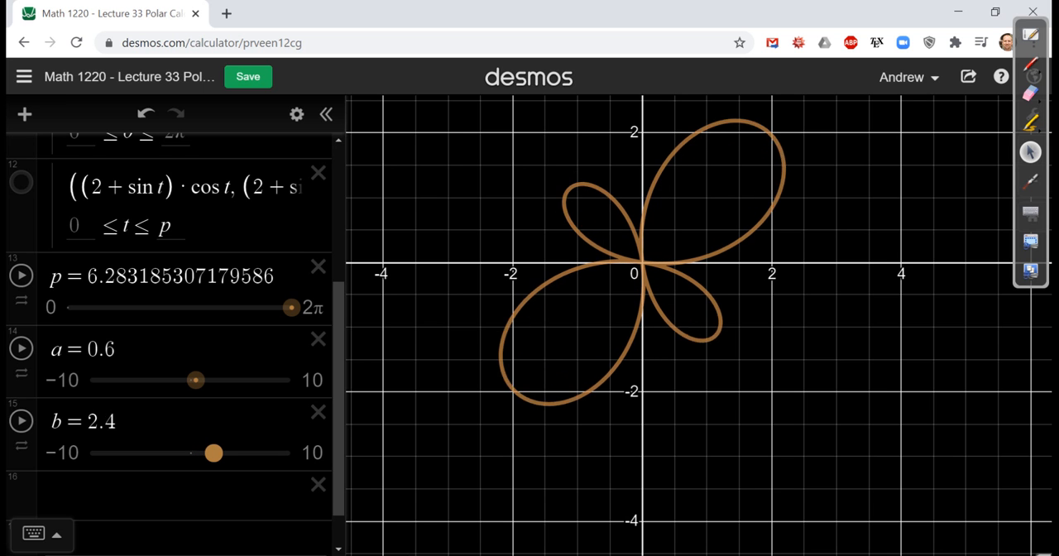
pyautogui.moveTo(214, 452); pyautogui.dragTo(205, 452)
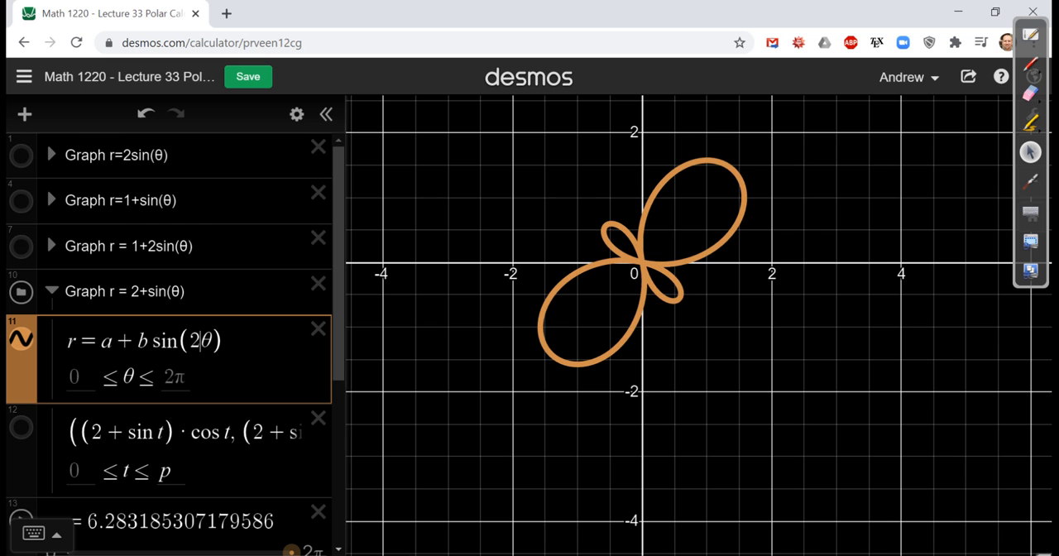
# Change the equation to 3θ and raise a to 2.6, then 4.9
pyautogui.write('3')
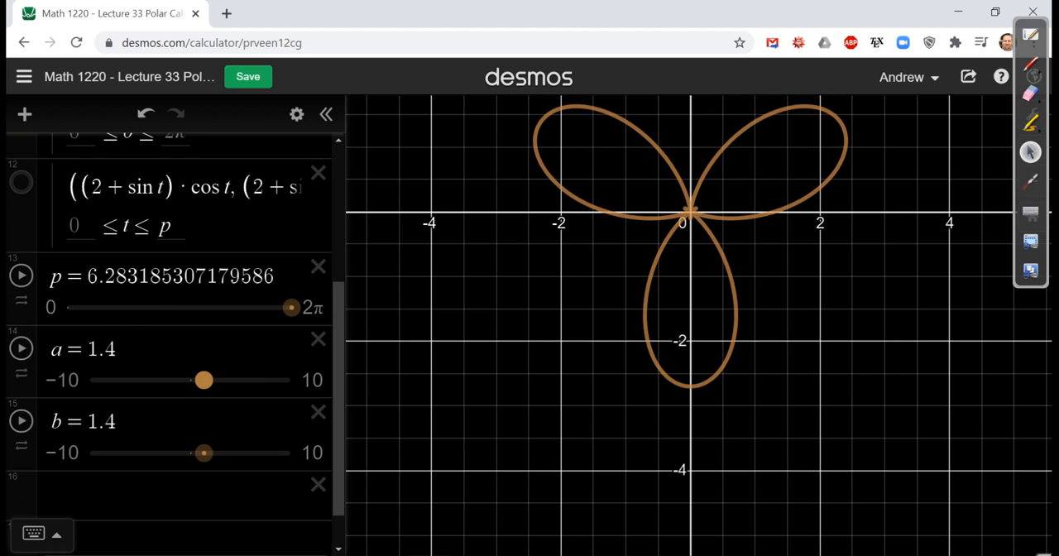
pyautogui.moveTo(204, 380); pyautogui.dragTo(216, 380)
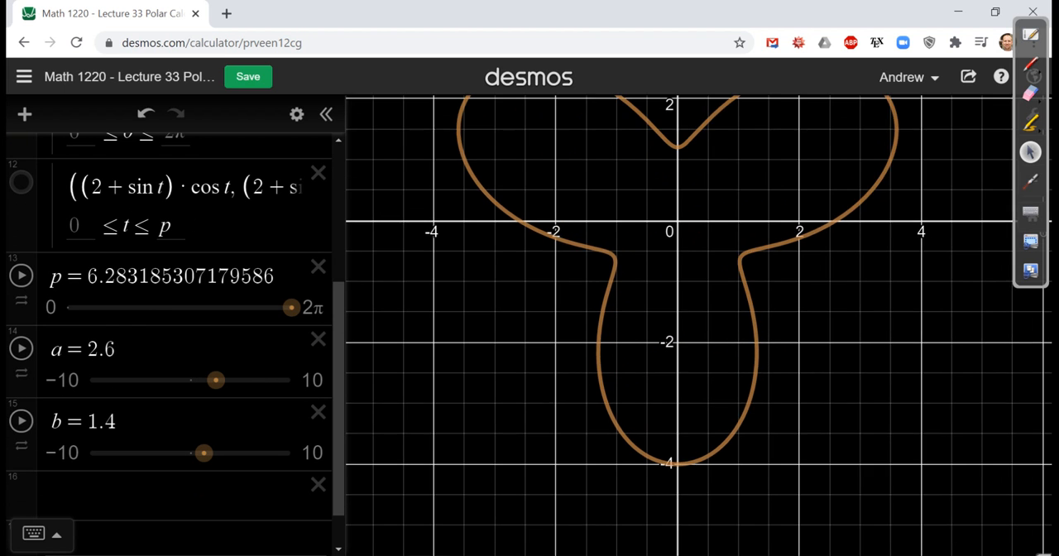
pyautogui.moveTo(216, 380); pyautogui.dragTo(229, 380)
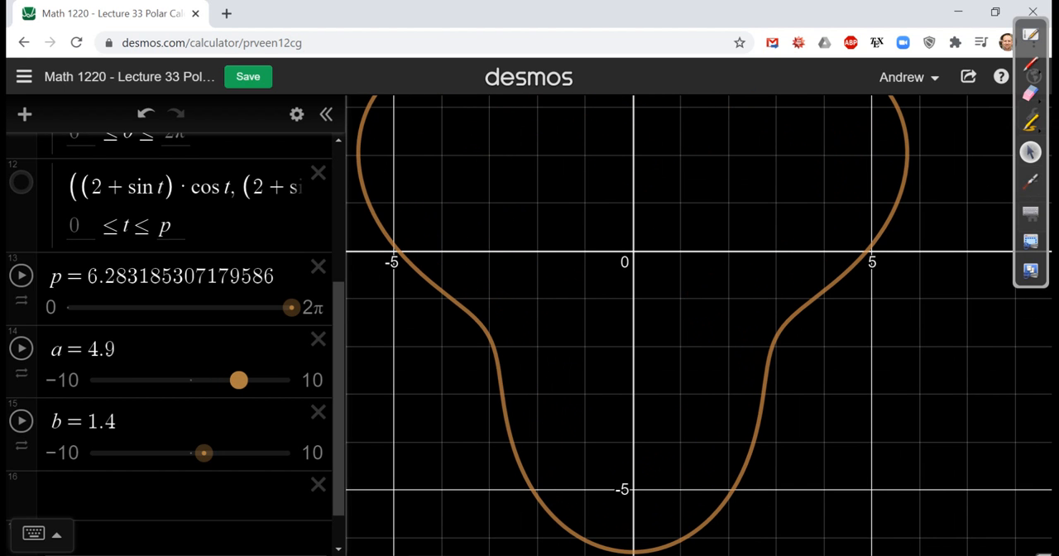
# Lower a through 2.5 and 1.5 to 0.6, then increase b
pyautogui.moveTo(239, 380); pyautogui.dragTo(214, 379)
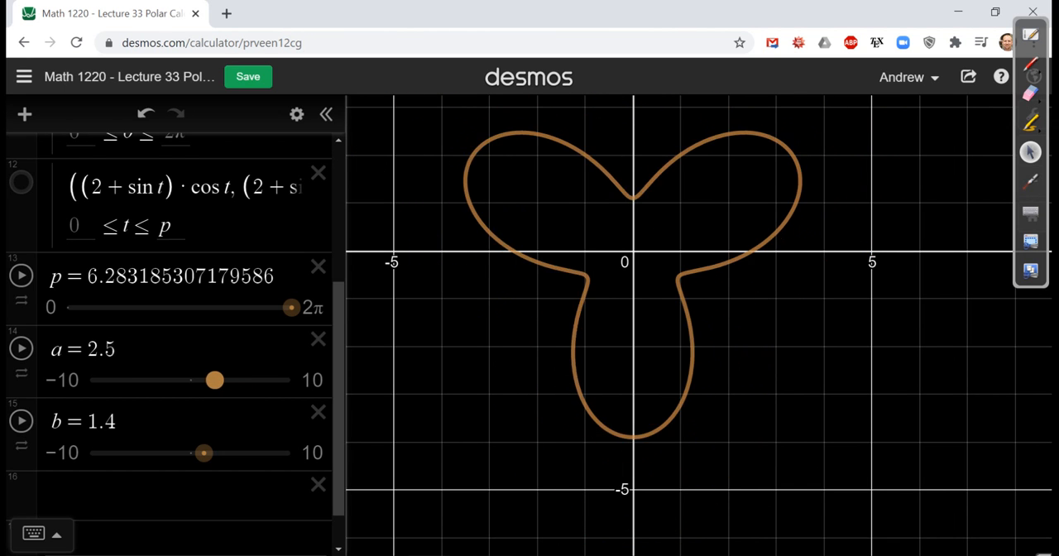
pyautogui.moveTo(215, 380); pyautogui.dragTo(206, 380)
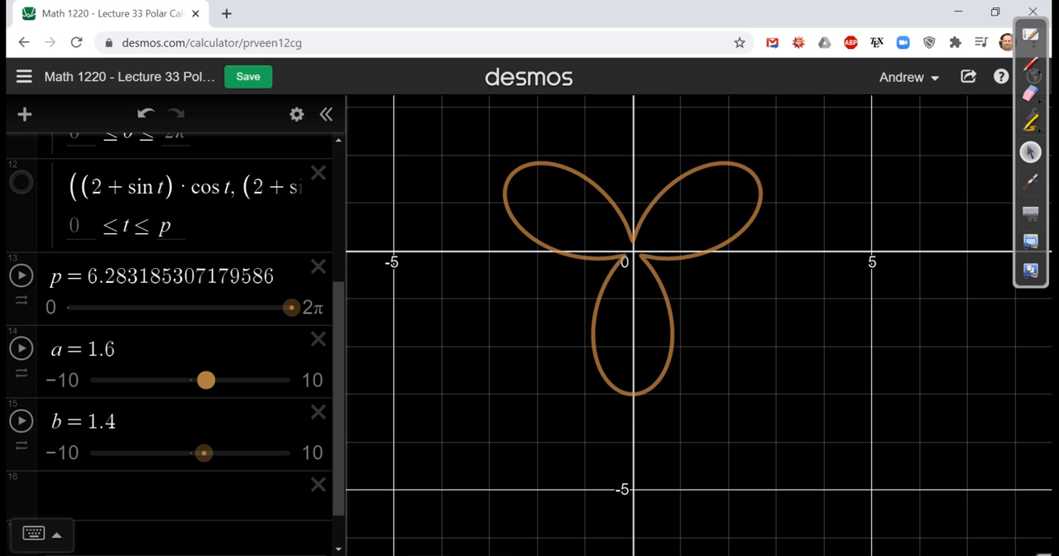
pyautogui.moveTo(206, 379); pyautogui.dragTo(204, 380)
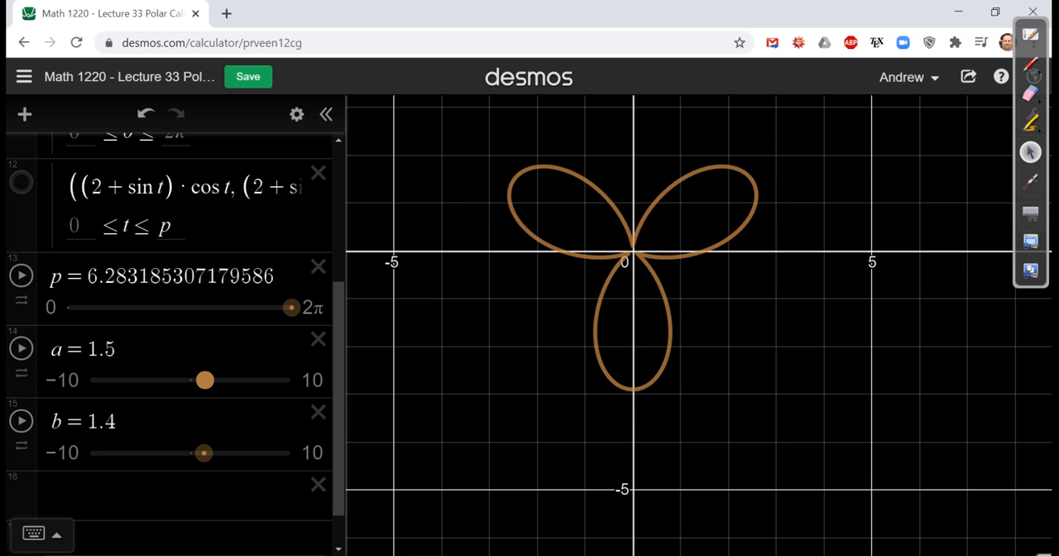
pyautogui.moveTo(205, 380); pyautogui.dragTo(196, 380)
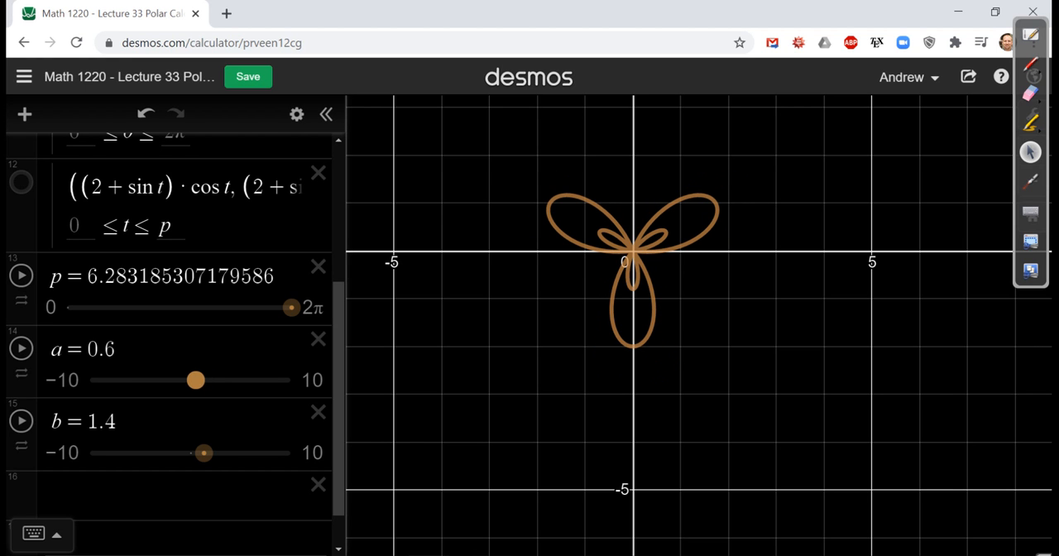
pyautogui.moveTo(204, 453); pyautogui.dragTo(210, 453)
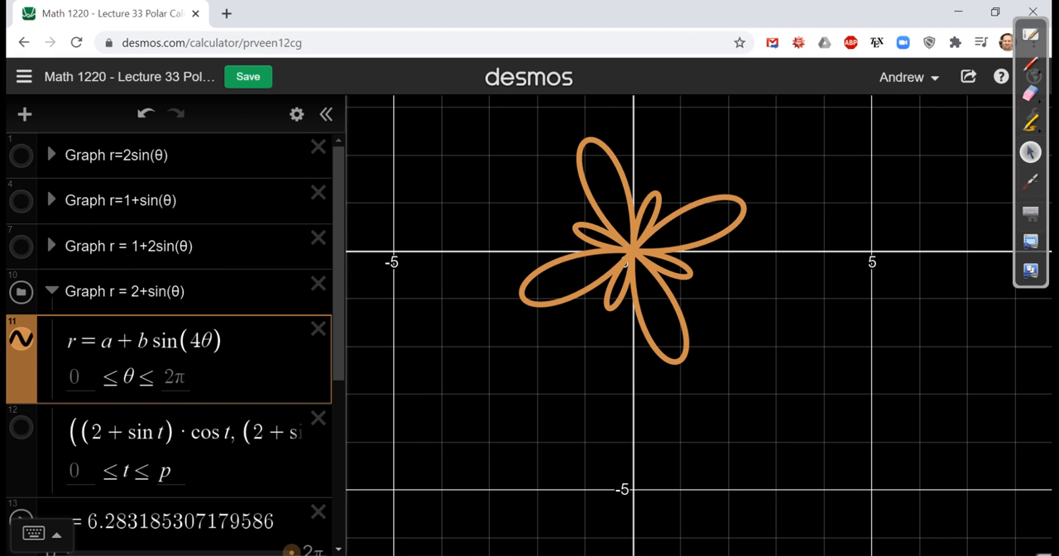
# With b at 1.9, raise a to 3 then 3.2 so inner petals vanish
pyautogui.scroll(-3)
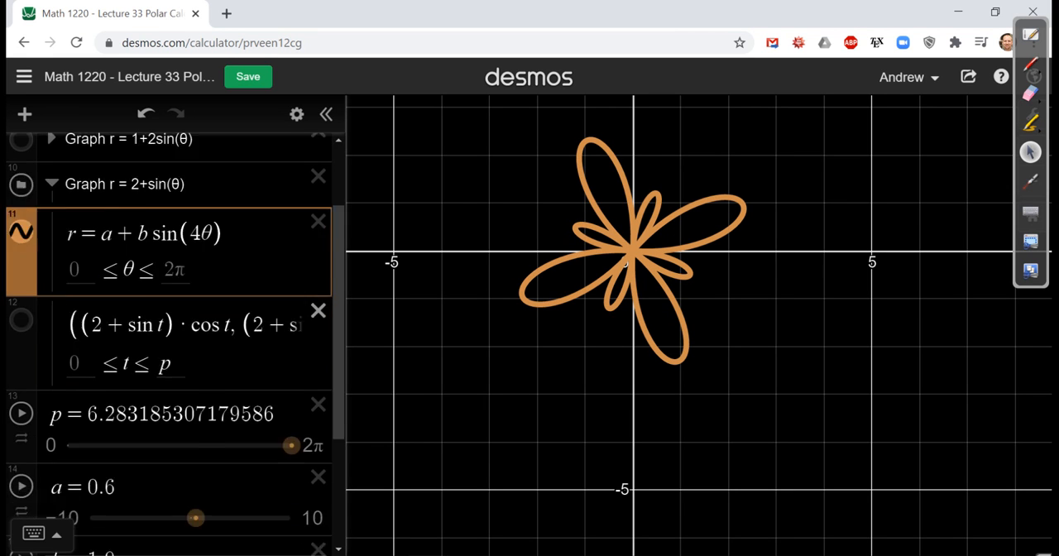
pyautogui.scroll(-3)
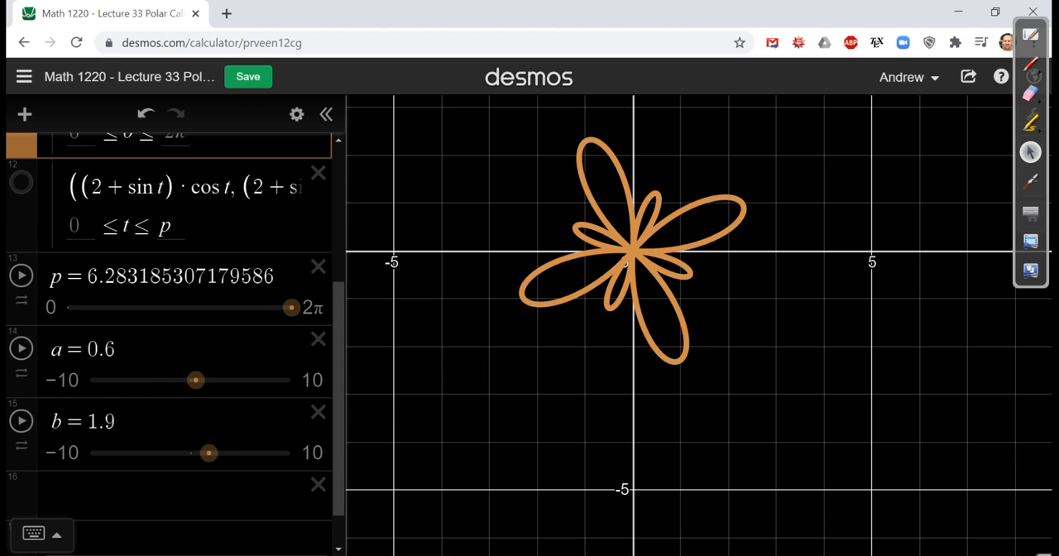
pyautogui.moveTo(195, 380); pyautogui.dragTo(220, 379)
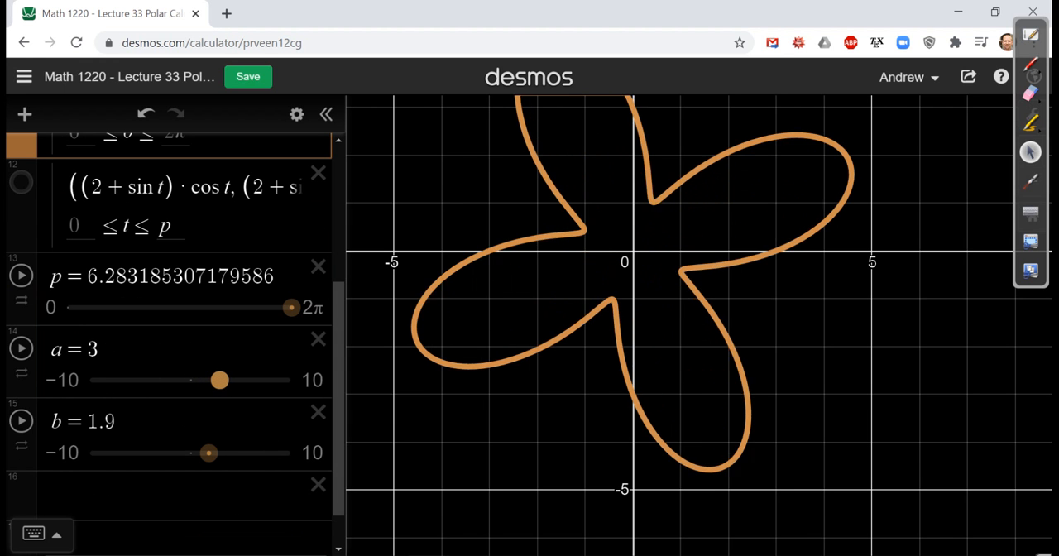
pyautogui.moveTo(220, 380); pyautogui.dragTo(223, 380)
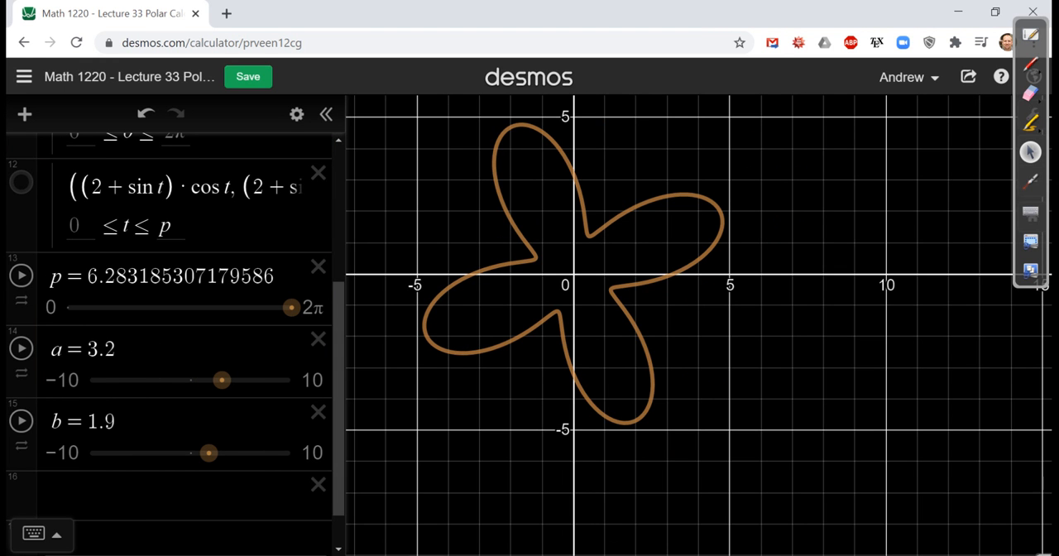